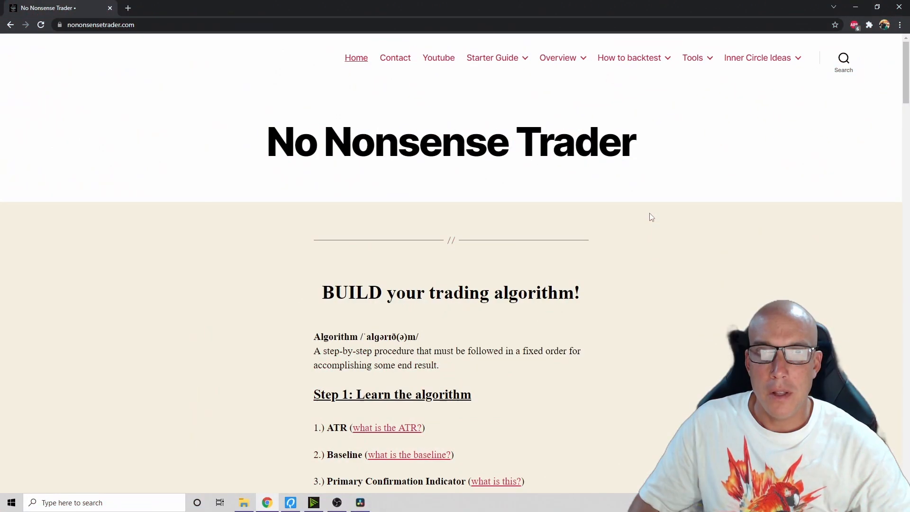
pyautogui.moveTo(645, 219)
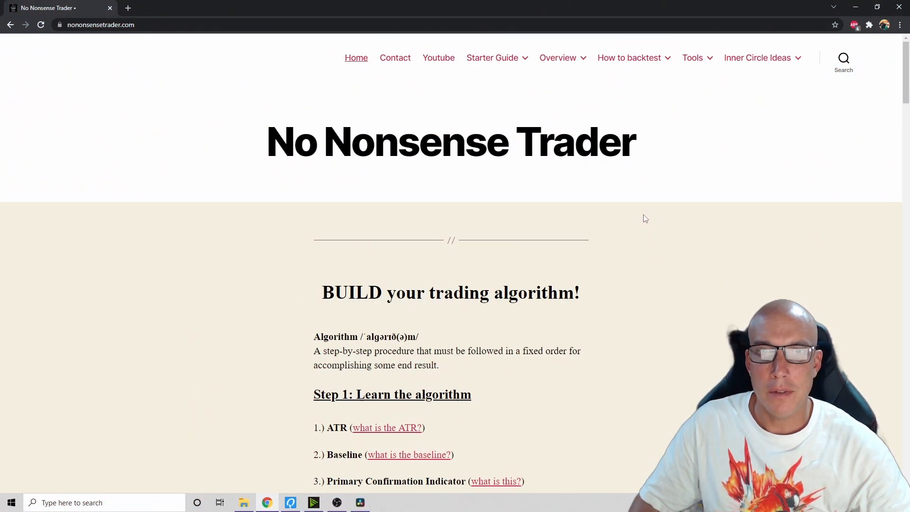
# - Return to the No Nonsense Trader page and scroll down to its StrategyQuant section
pyautogui.scroll(-3)
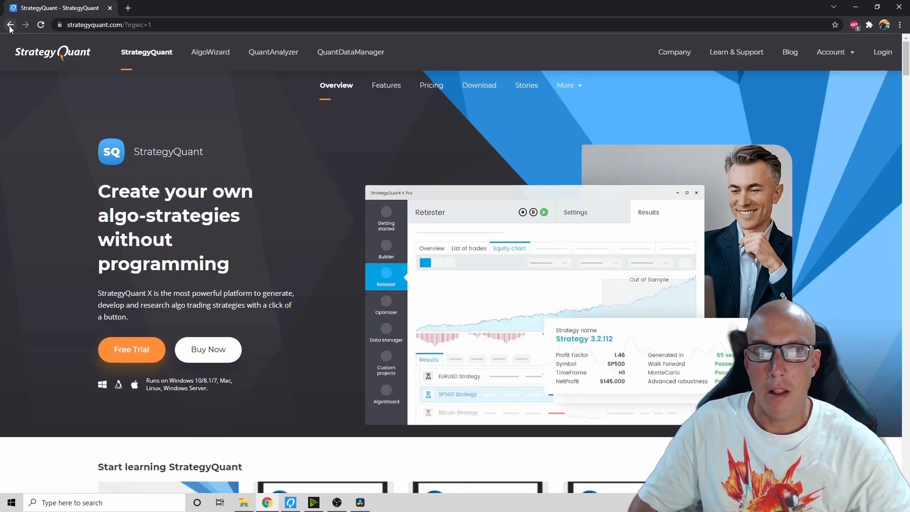
pyautogui.click(10, 24)
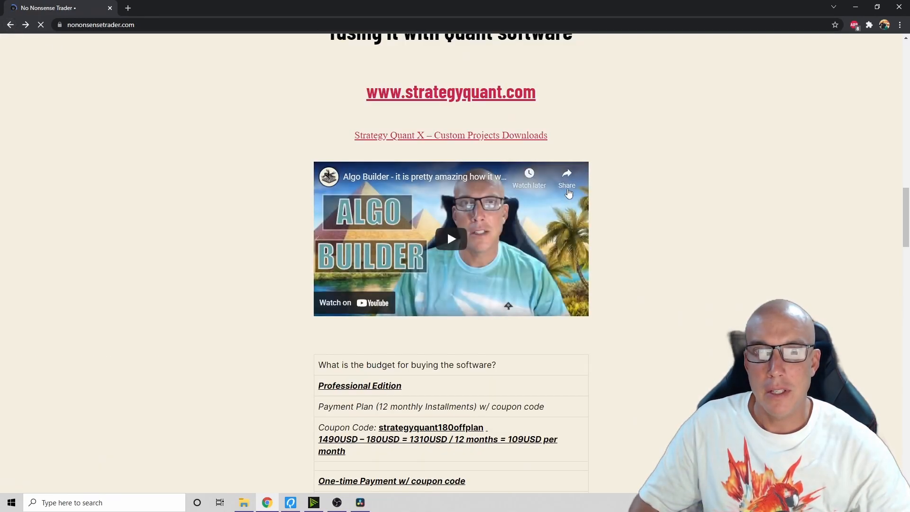
pyautogui.scroll(-3)
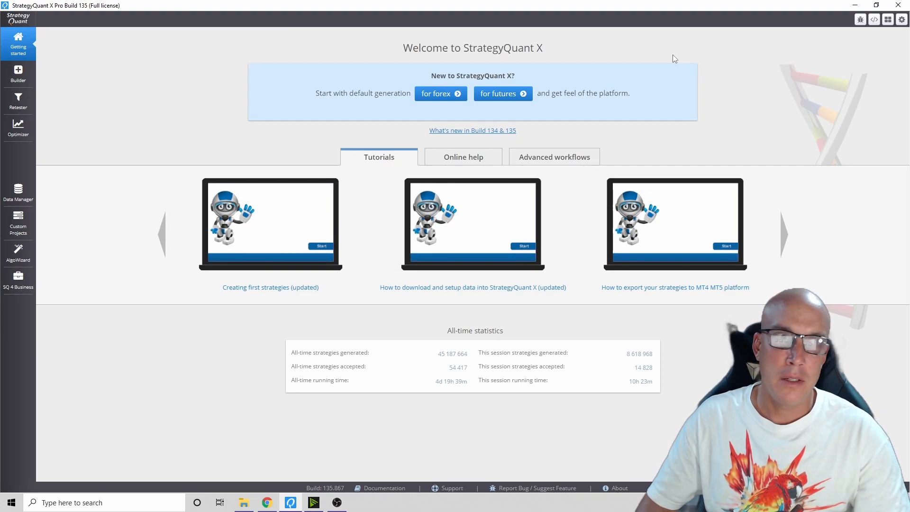
# - Set the Builder to D1 timeframe with higher backtest precision and show full settings
pyautogui.click(18, 73)
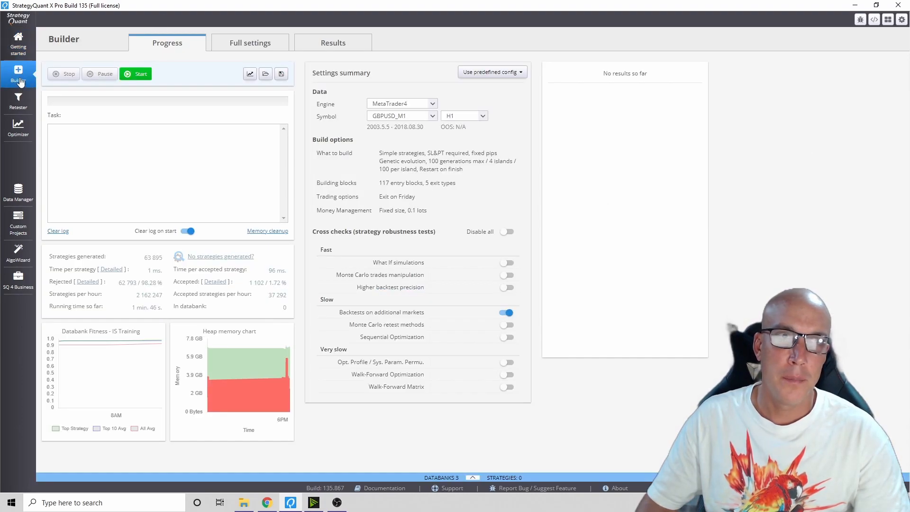
pyautogui.click(491, 72)
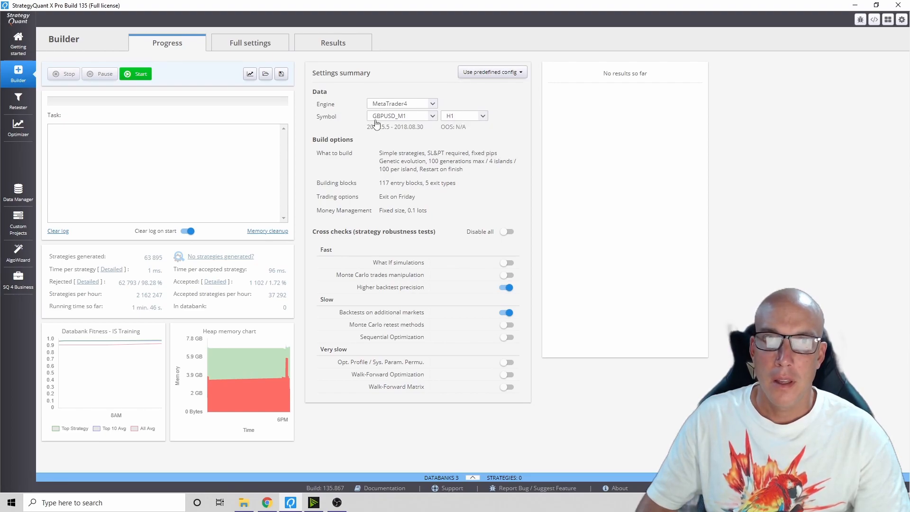
pyautogui.click(464, 115)
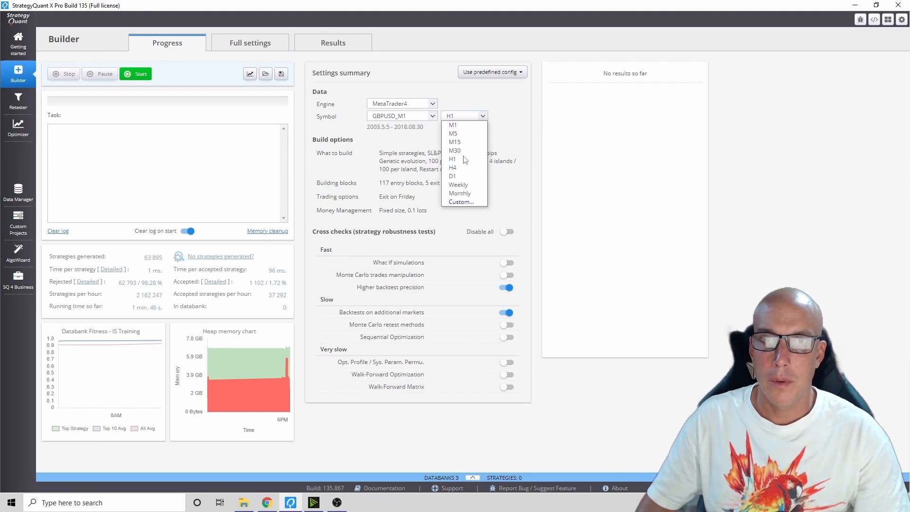
pyautogui.click(452, 176)
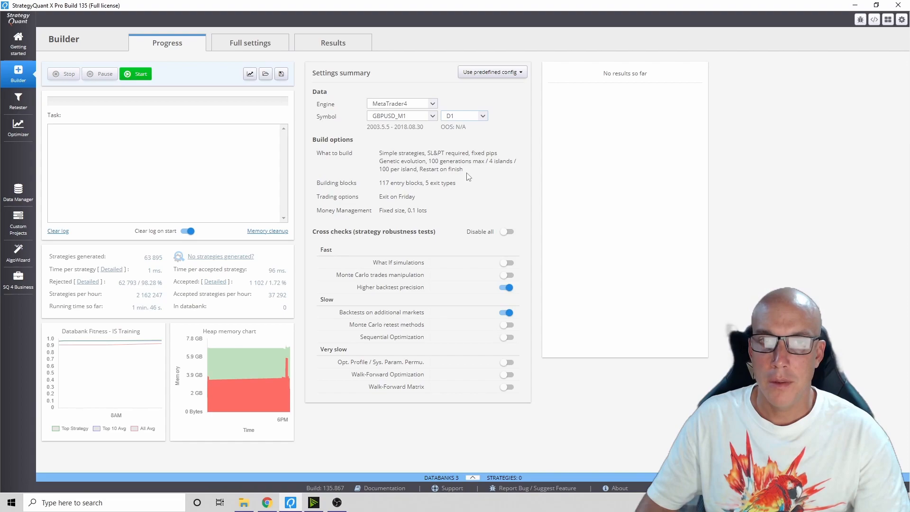
pyautogui.moveTo(434, 282)
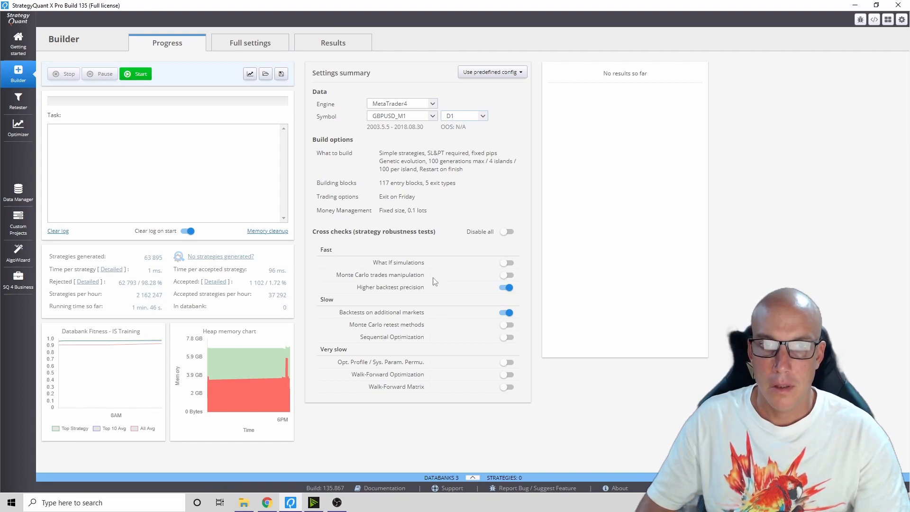
pyautogui.moveTo(398, 280)
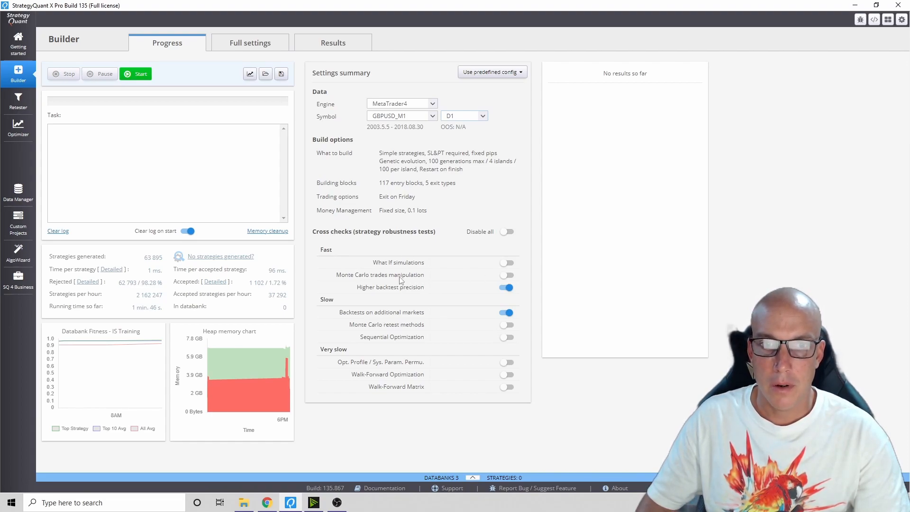
pyautogui.click(506, 274)
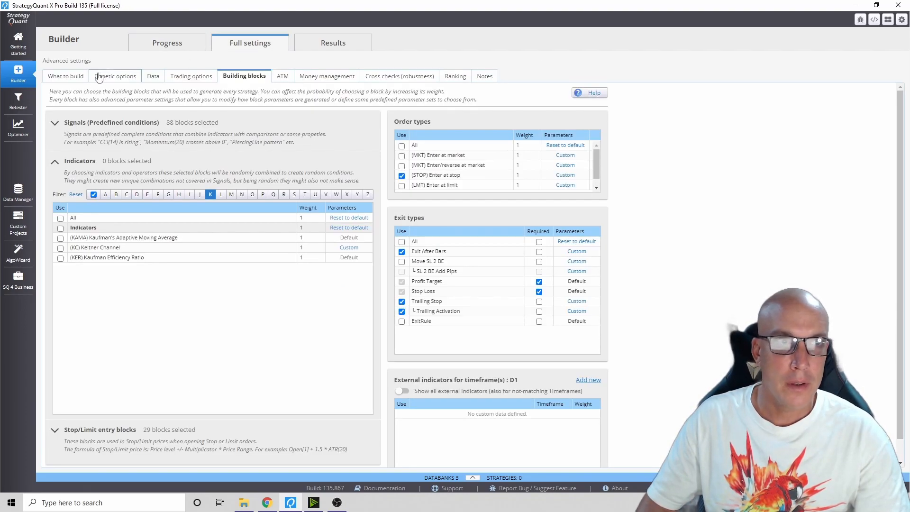
# - Review What to build, checking build mode and 30–80 pip stop loss without changes
pyautogui.click(65, 75)
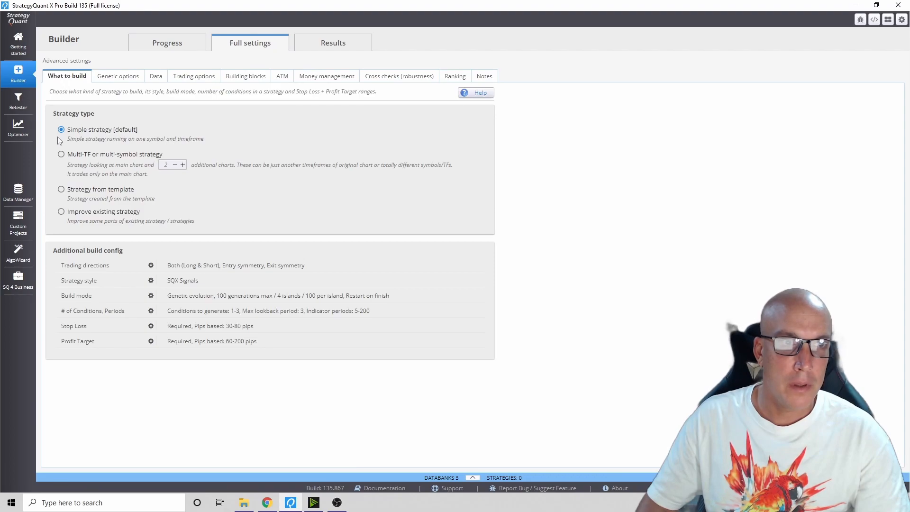
pyautogui.moveTo(62, 359)
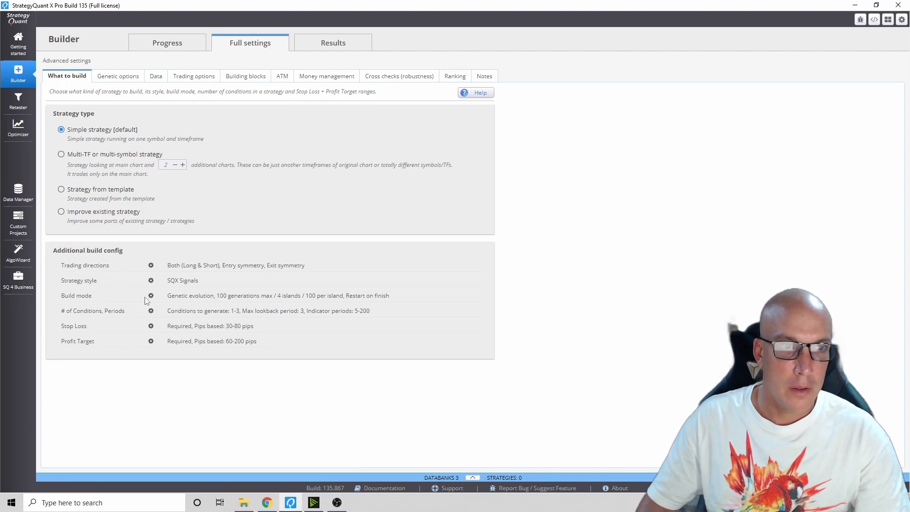
pyautogui.moveTo(203, 302)
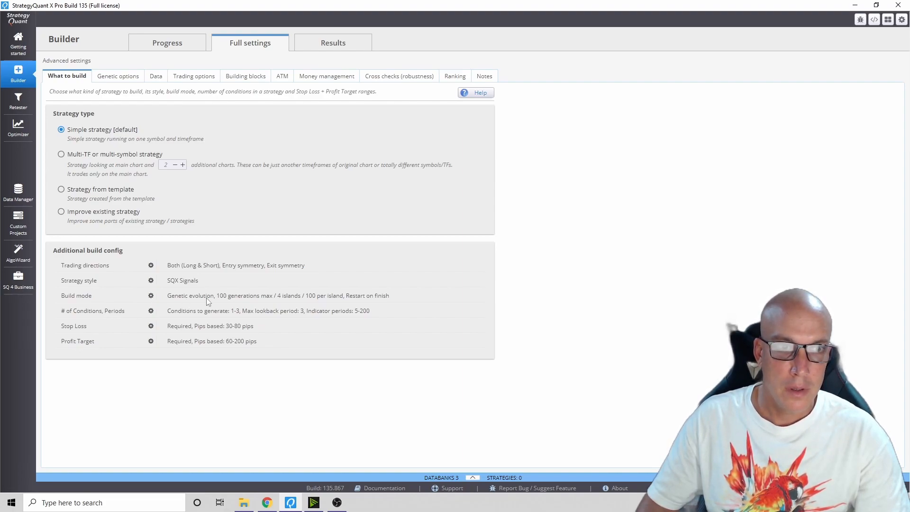
pyautogui.click(150, 295)
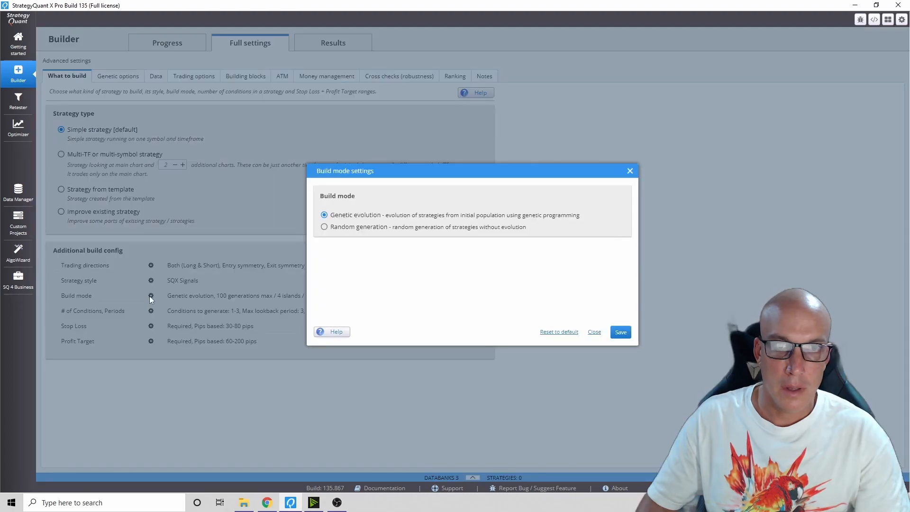
pyautogui.moveTo(654, 333)
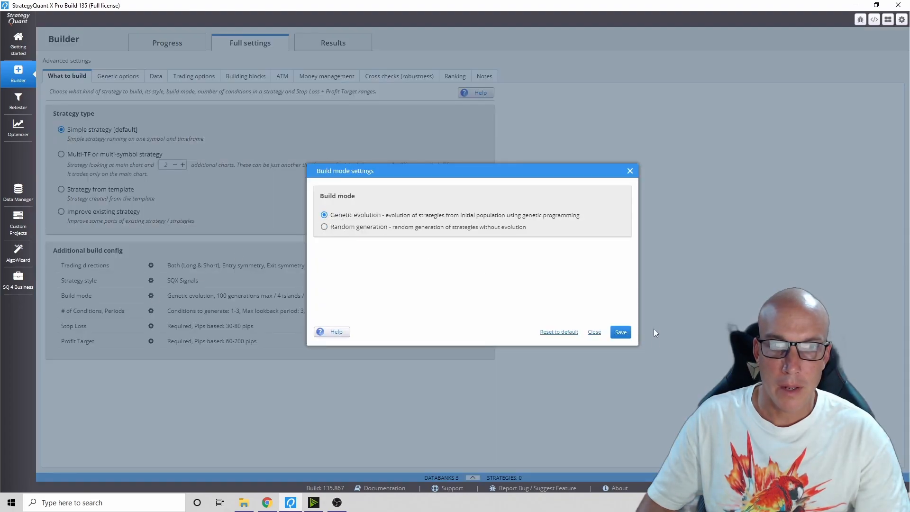
pyautogui.click(592, 332)
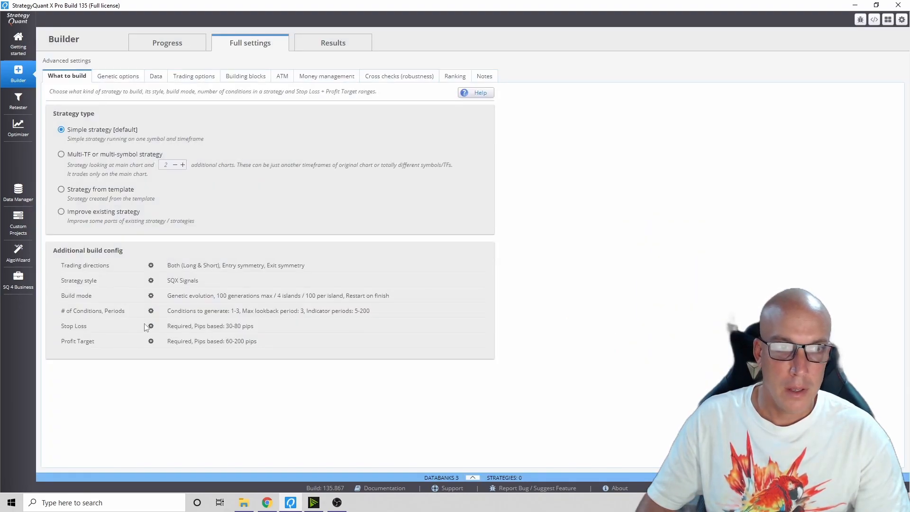
pyautogui.click(151, 325)
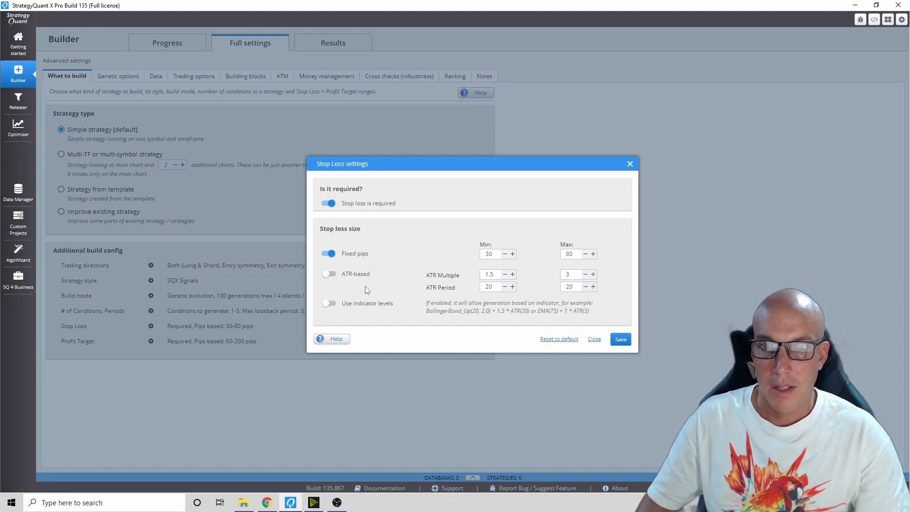
pyautogui.moveTo(460, 256)
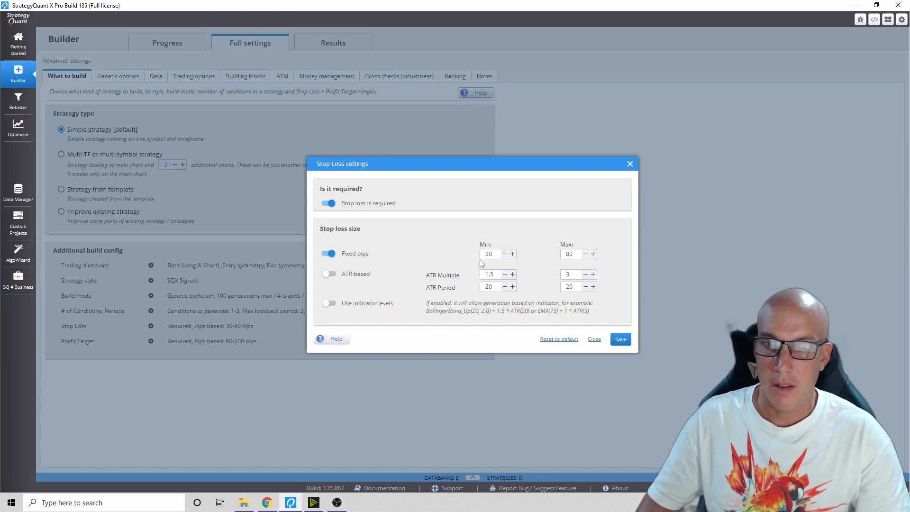
pyautogui.moveTo(331, 313)
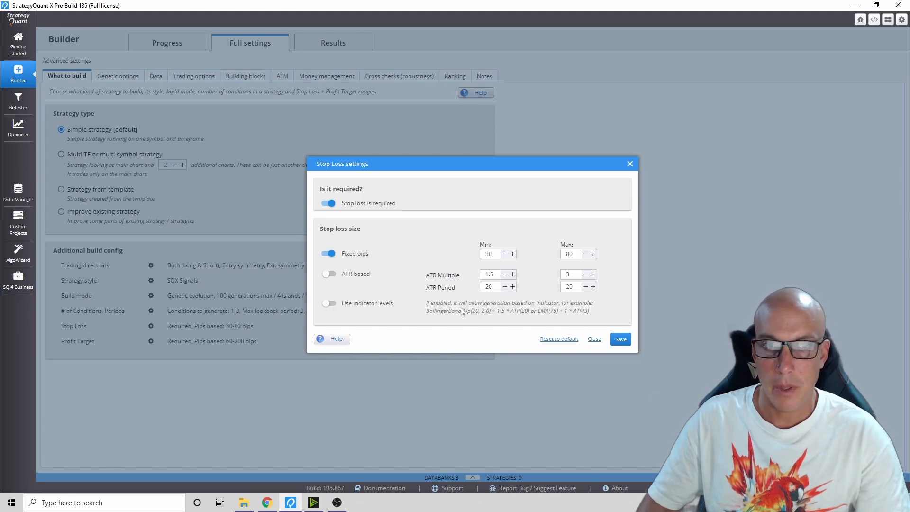
pyautogui.click(593, 339)
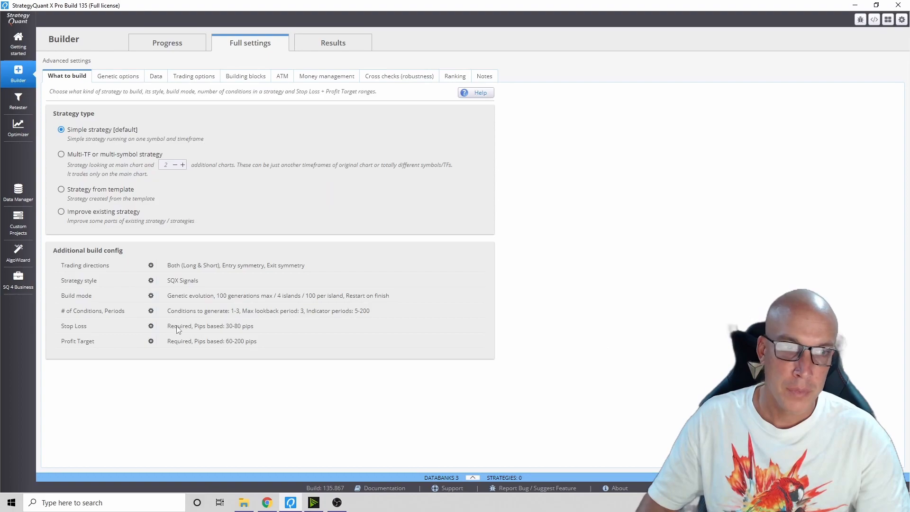
# - Allow indicator-based profit targets alongside the 60–200 pip range and view genetic options
pyautogui.click(151, 341)
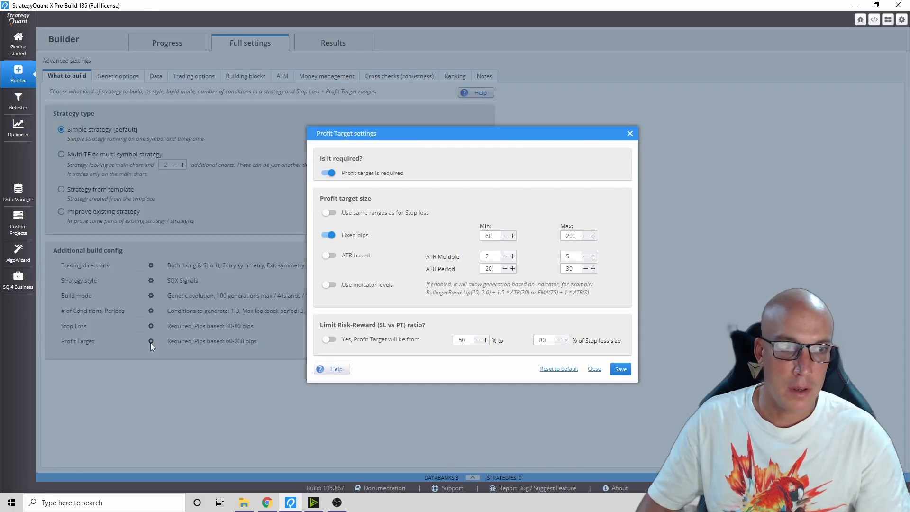
pyautogui.moveTo(437, 235)
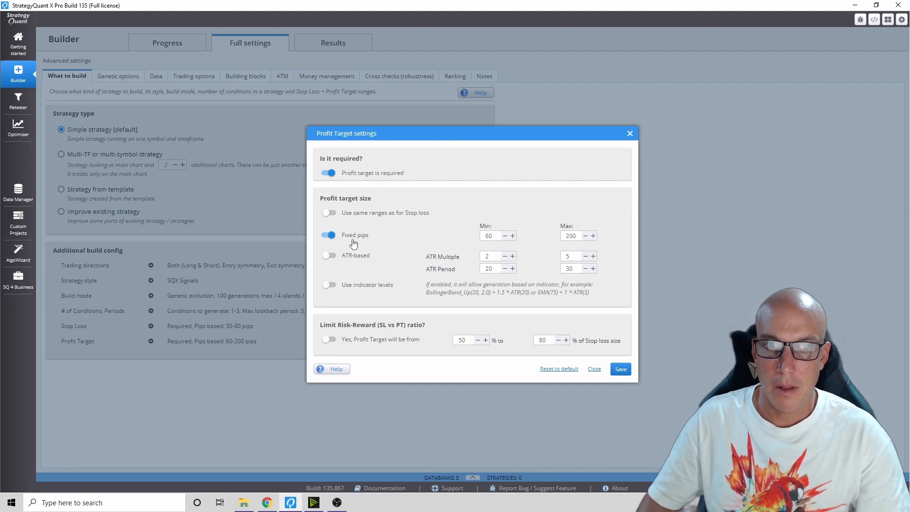
pyautogui.moveTo(344, 287)
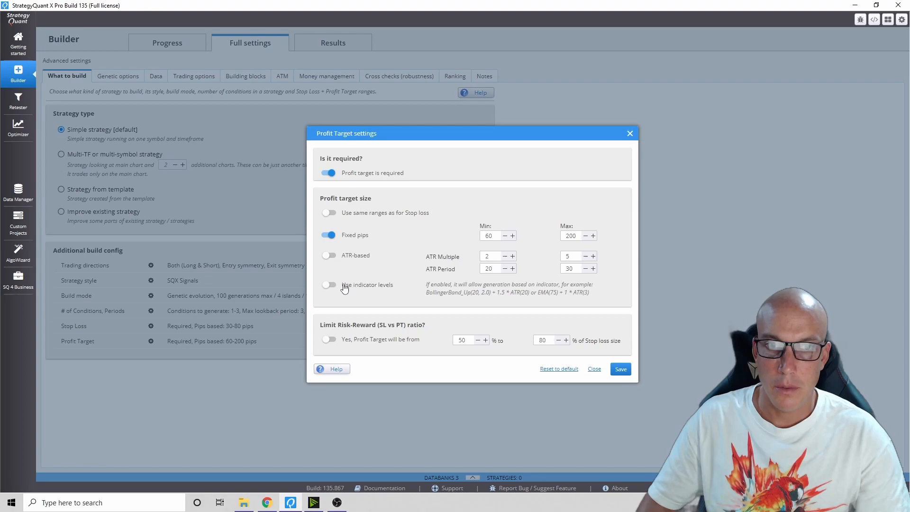
pyautogui.click(328, 284)
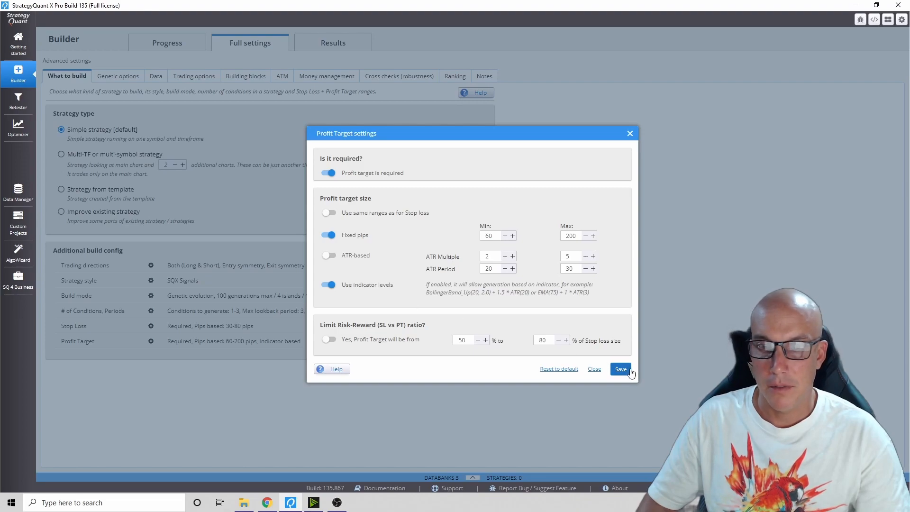
pyautogui.click(620, 369)
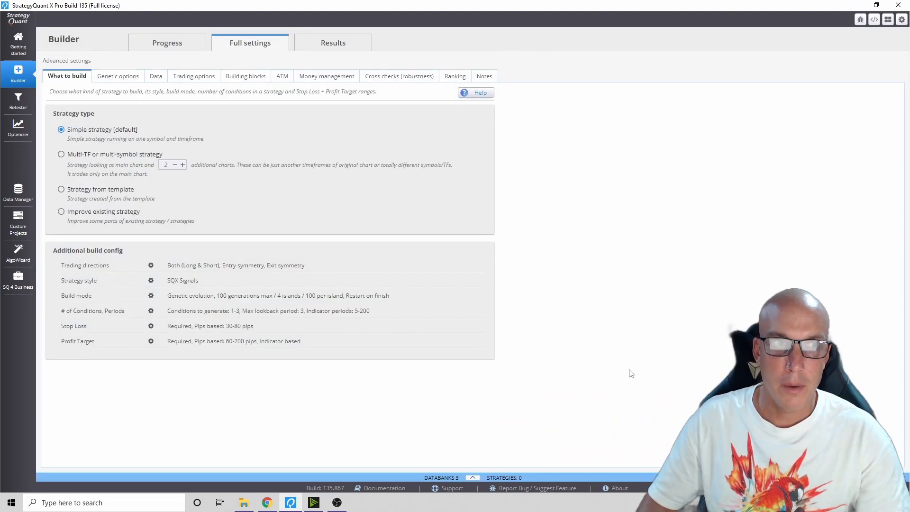
pyautogui.click(117, 76)
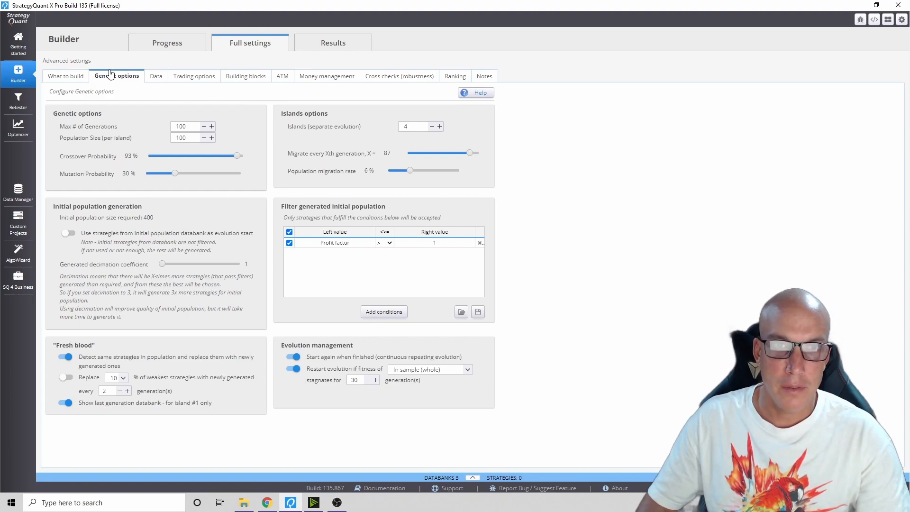
# - Reset backtest dates to 2003.5.5–2021.10.22 and start out-of-sample on 2015.12.27
pyautogui.click(153, 75)
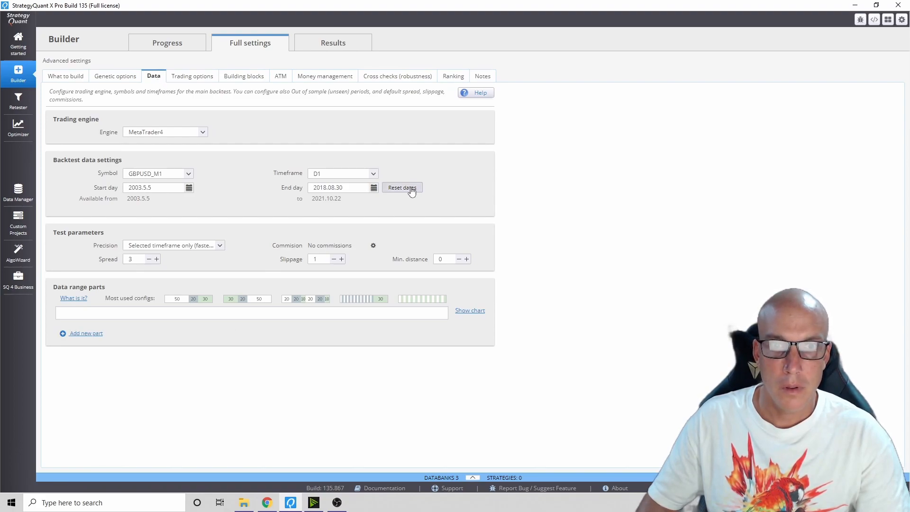
pyautogui.moveTo(193, 298)
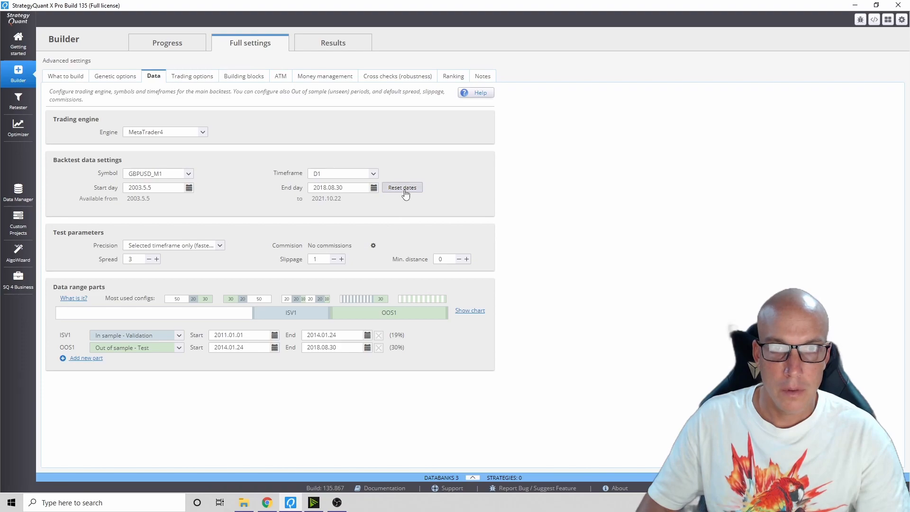
pyautogui.click(402, 187)
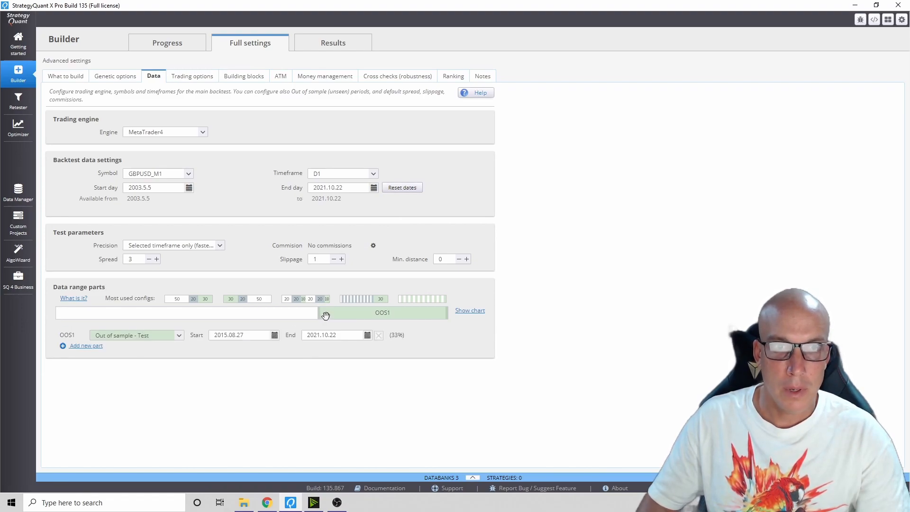
pyautogui.moveTo(321, 313)
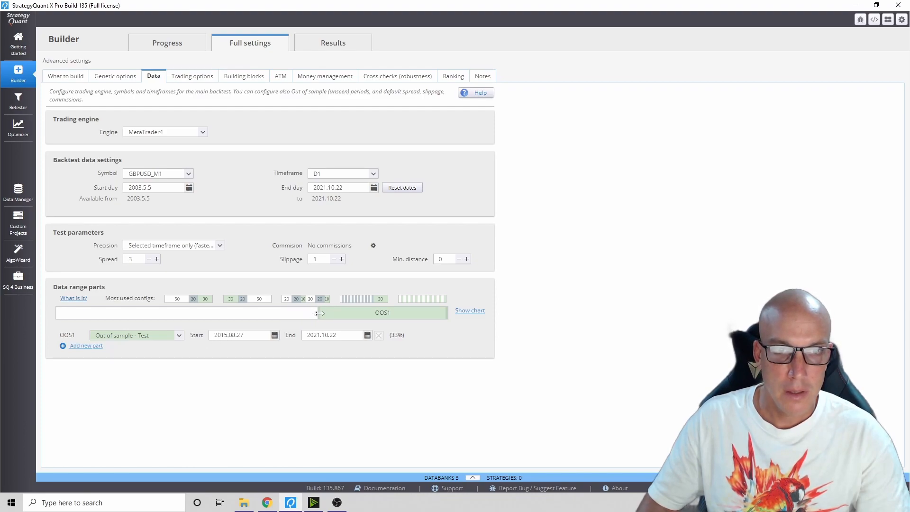
pyautogui.moveTo(318, 312); pyautogui.dragTo(324, 313)
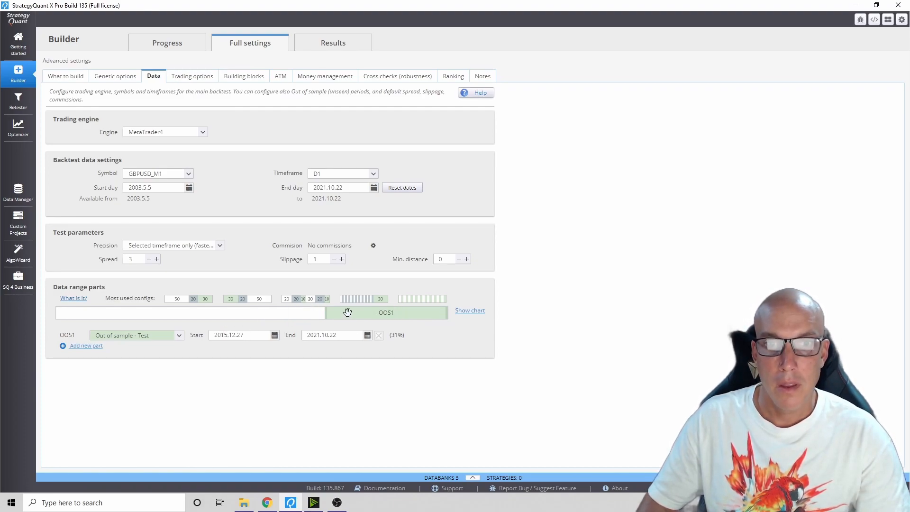
pyautogui.moveTo(388, 325)
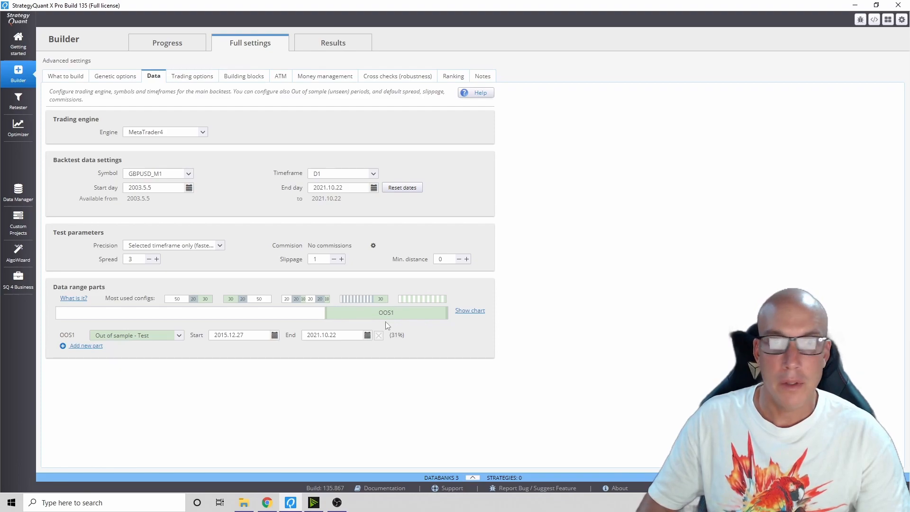
pyautogui.moveTo(362, 314)
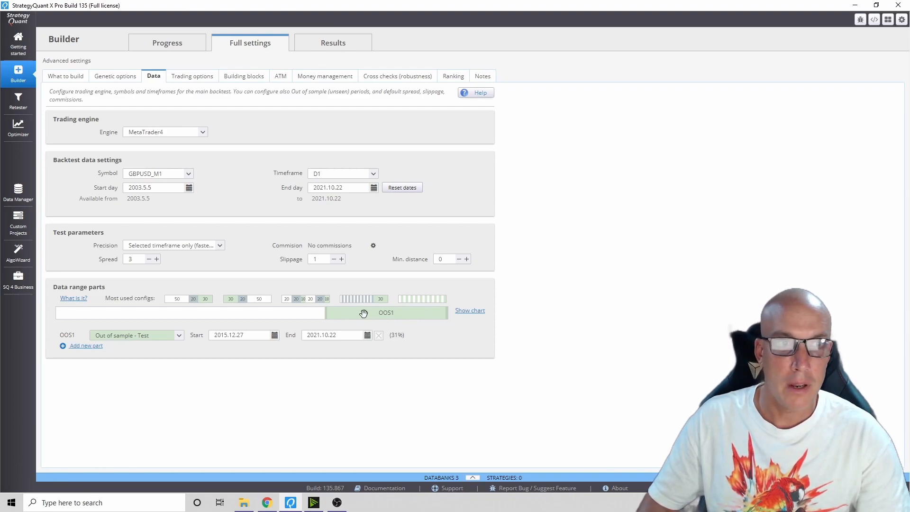
pyautogui.moveTo(142, 345)
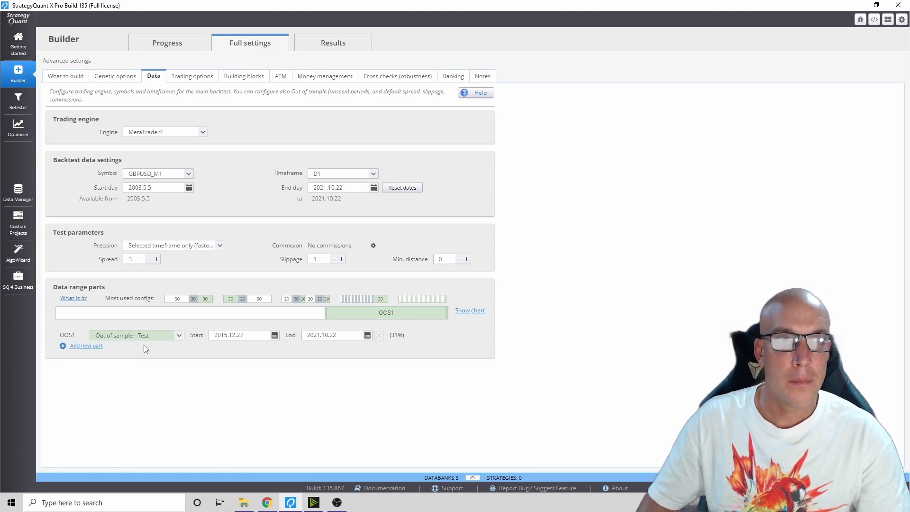
pyautogui.moveTo(191, 76)
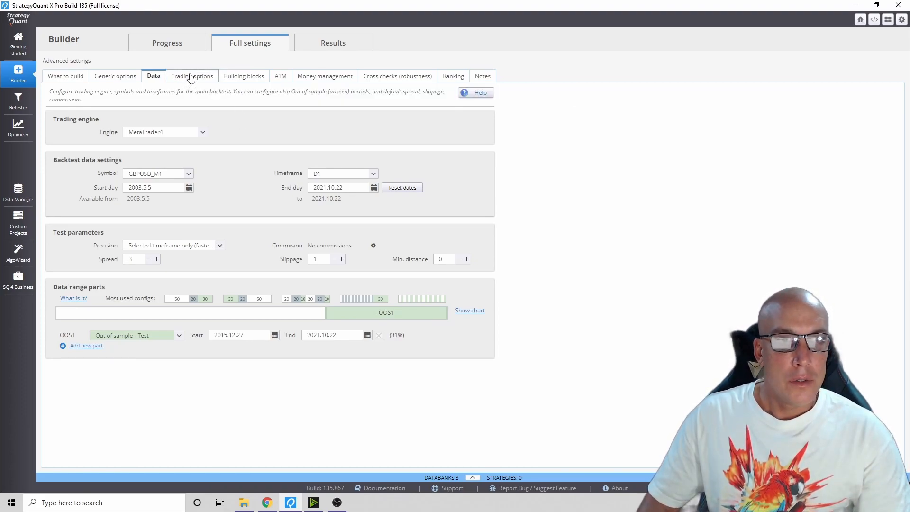
# - Turn off Exit On Friday, turn on Don't trade on weekends, and view building blocks
pyautogui.click(192, 76)
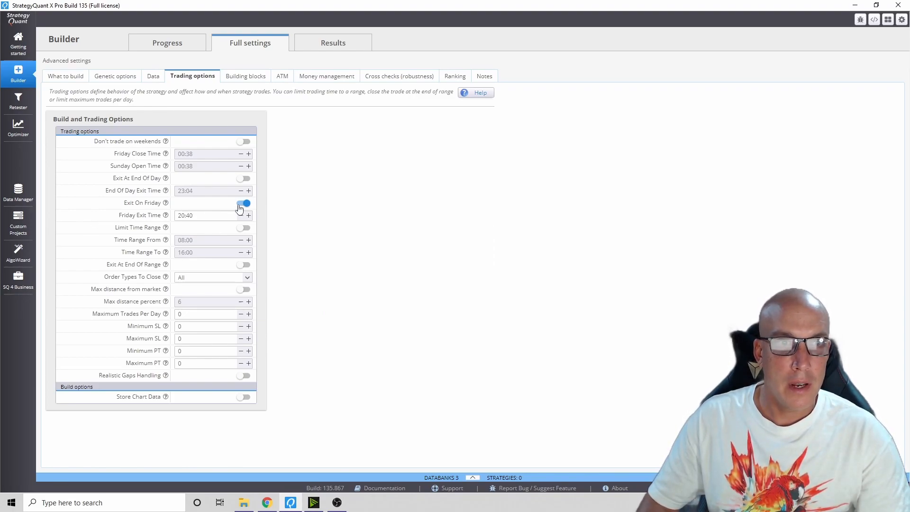
pyautogui.click(243, 202)
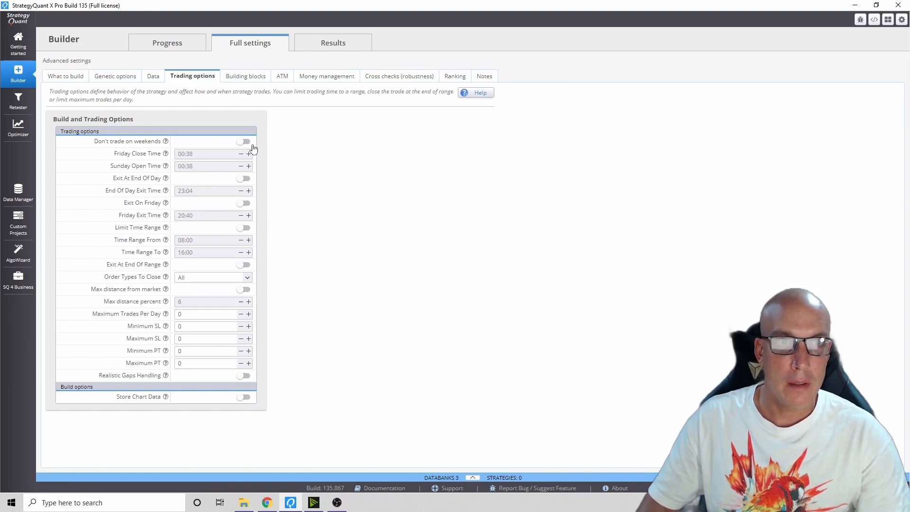
pyautogui.click(243, 142)
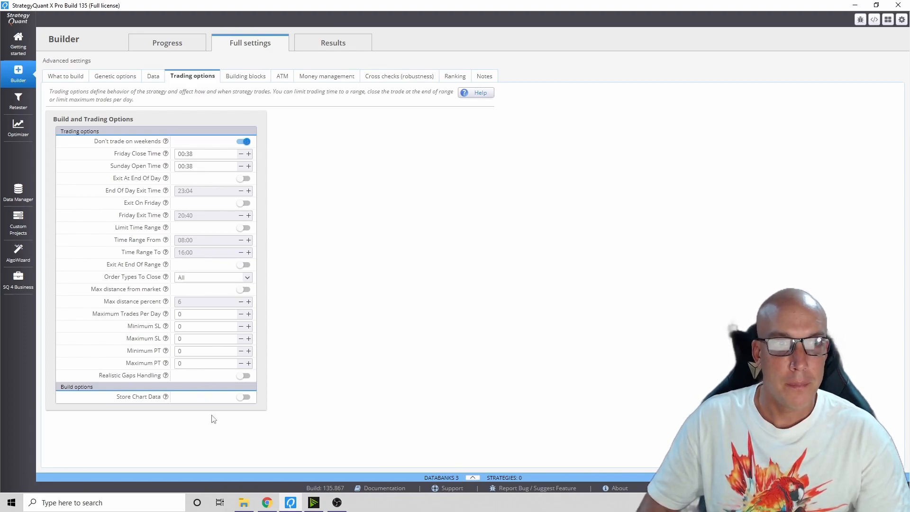
pyautogui.moveTo(217, 403)
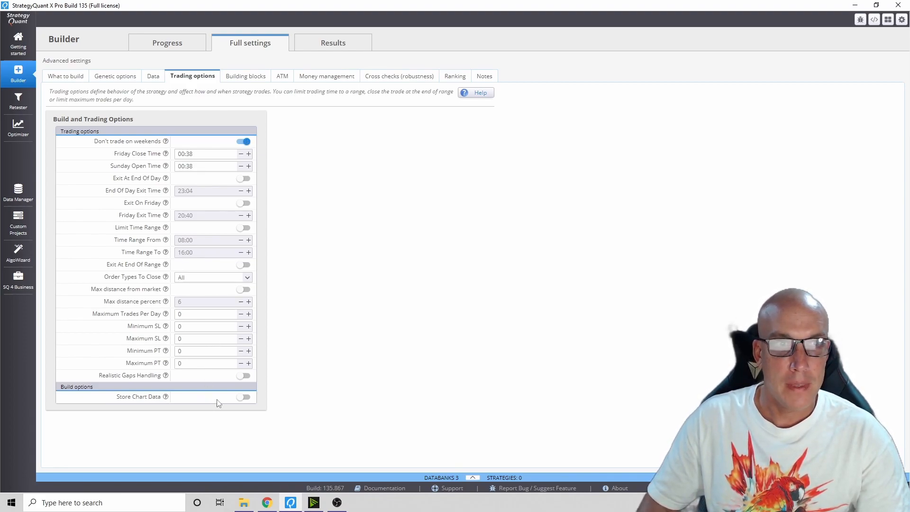
pyautogui.click(245, 76)
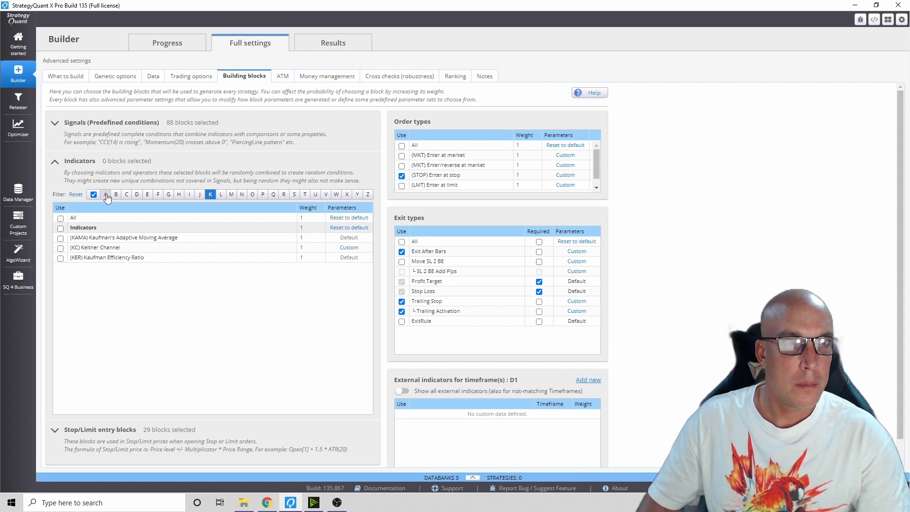
# - Clear the K-only indicator filter so indicators for every letter are listed
pyautogui.click(105, 193)
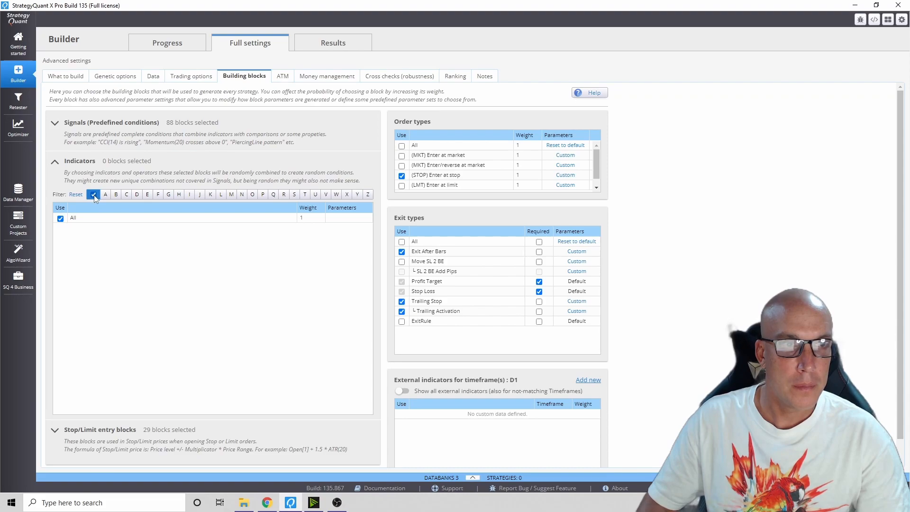
pyautogui.click(75, 194)
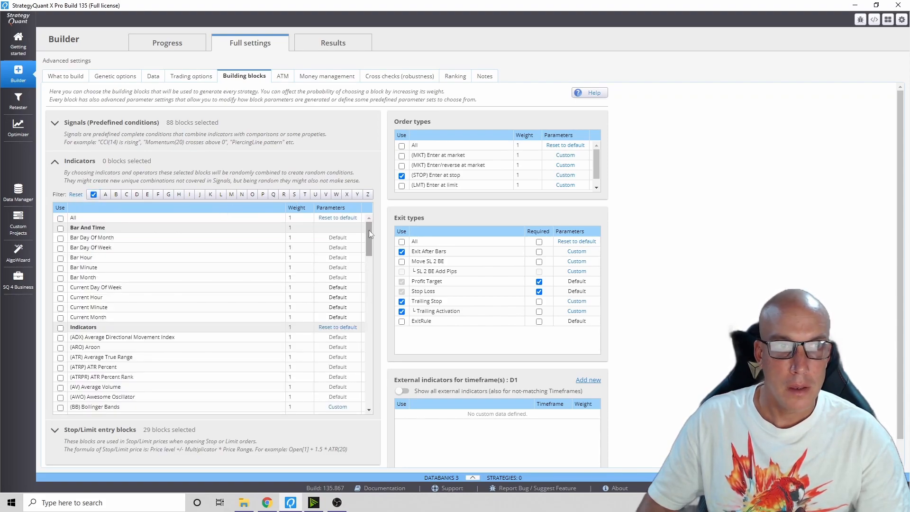
pyautogui.scroll(-3)
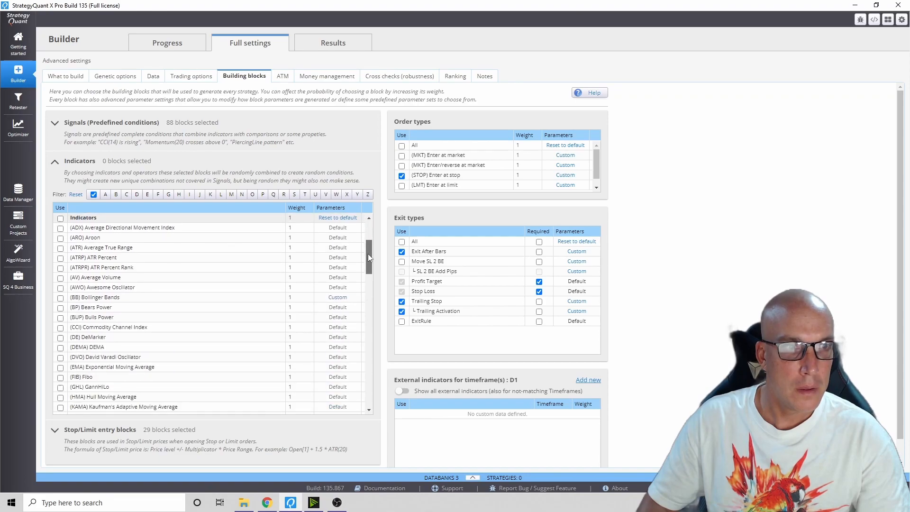
pyautogui.scroll(-3)
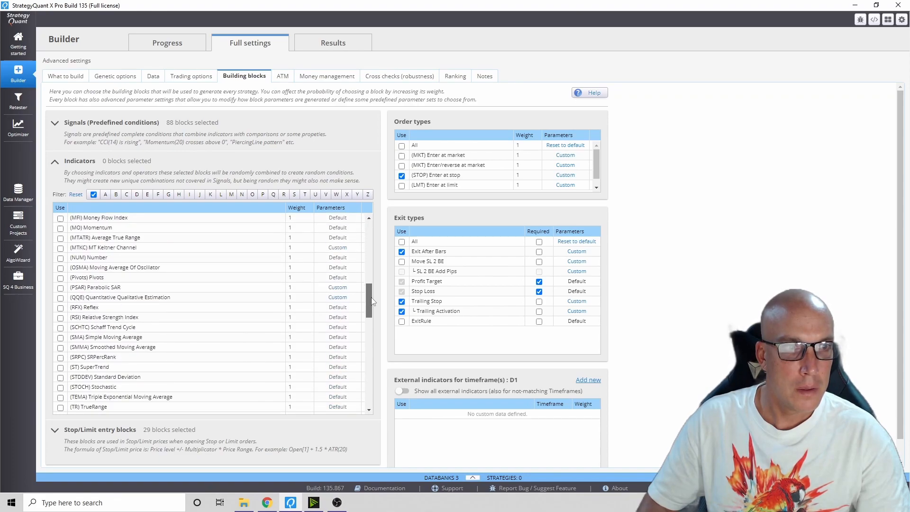
pyautogui.scroll(-3)
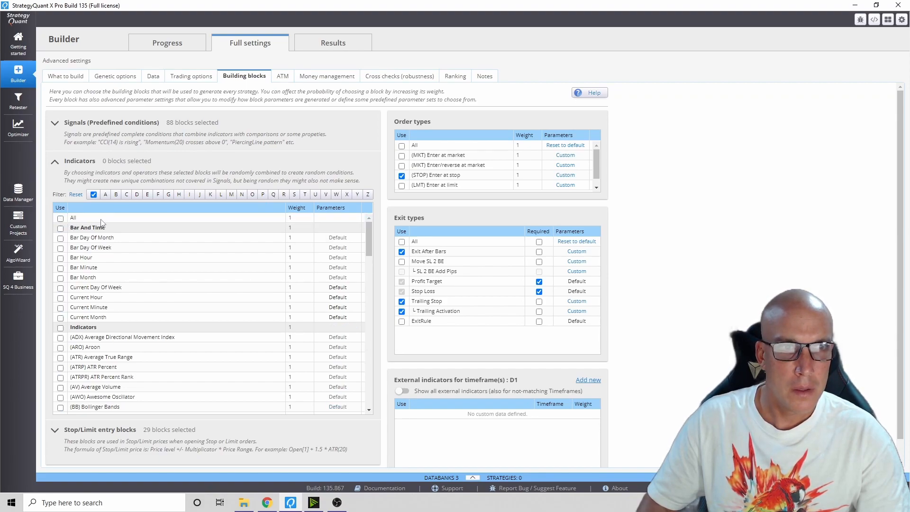
# - Deselect every predefined signal block, leaving Signals at 0 blocks
pyautogui.click(54, 161)
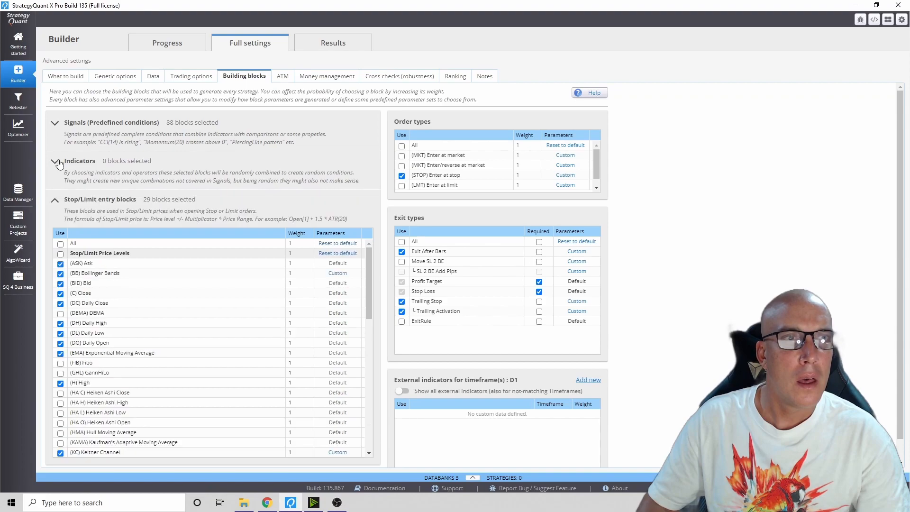
pyautogui.click(54, 122)
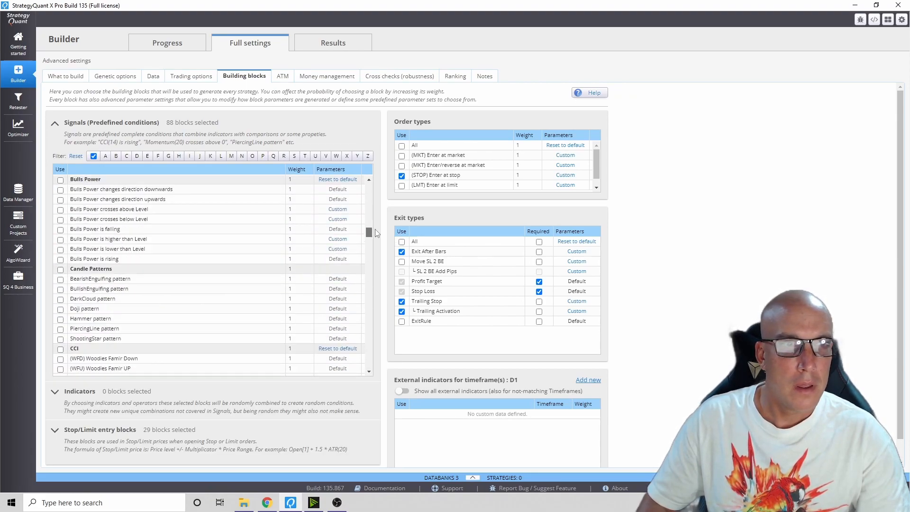
pyautogui.click(106, 155)
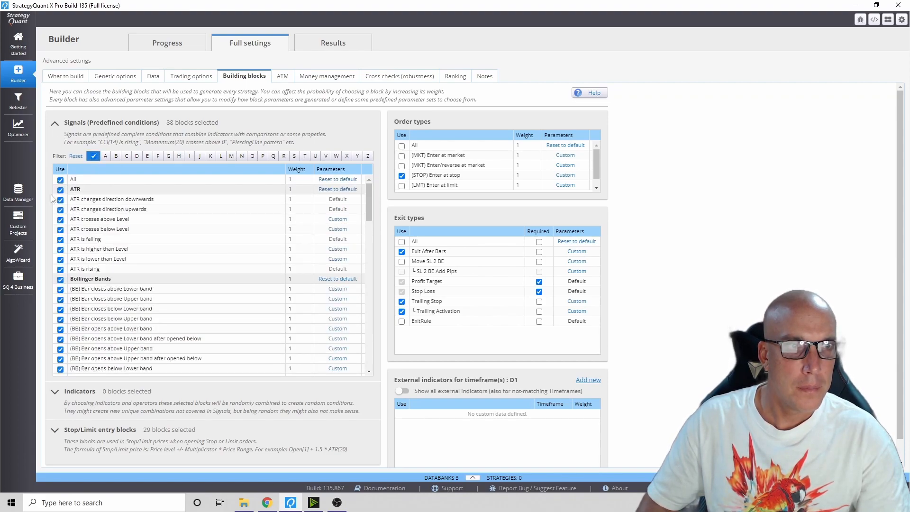
pyautogui.click(59, 180)
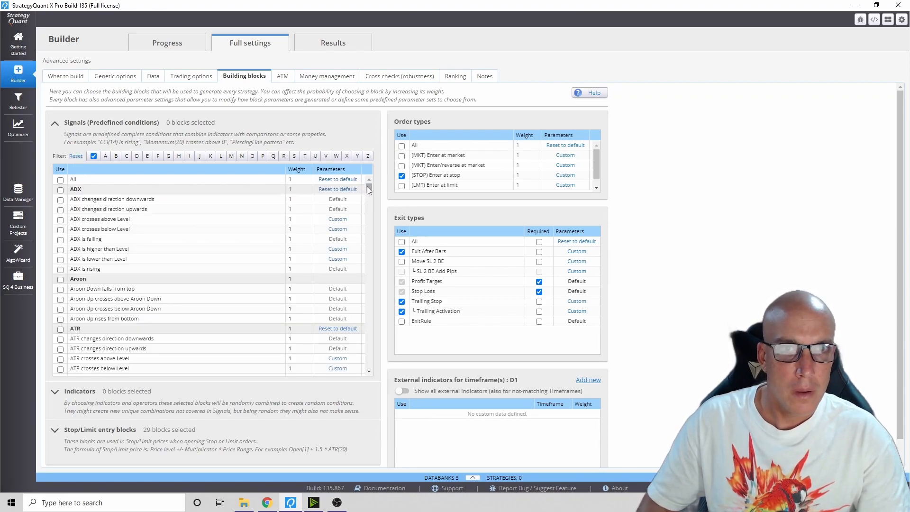
# - Scroll to Ichimoku and select the 'price crosses KijunSen bearish' signal
pyautogui.scroll(-3)
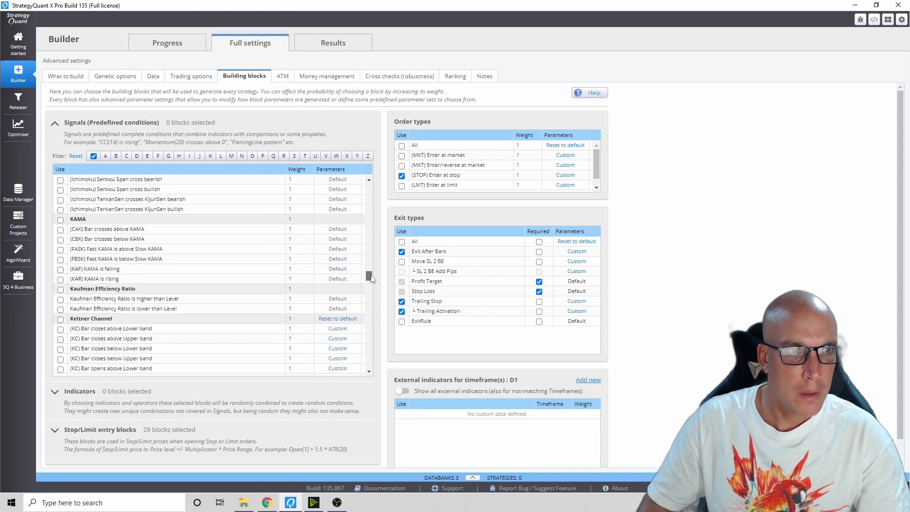
pyautogui.scroll(-3)
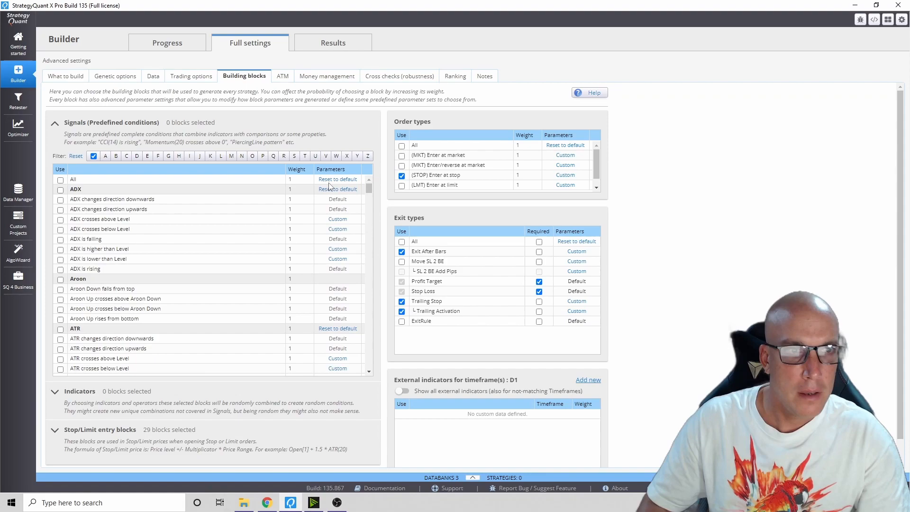
pyautogui.moveTo(268, 200)
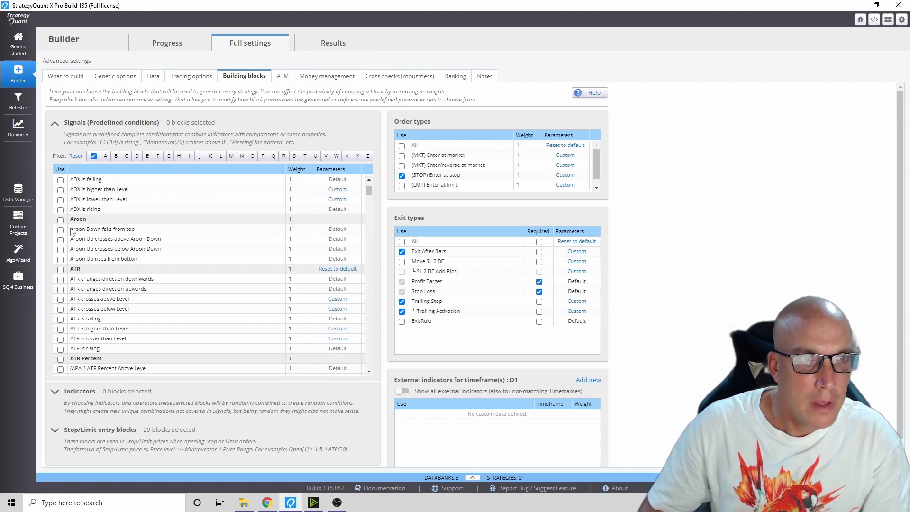
pyautogui.scroll(-3)
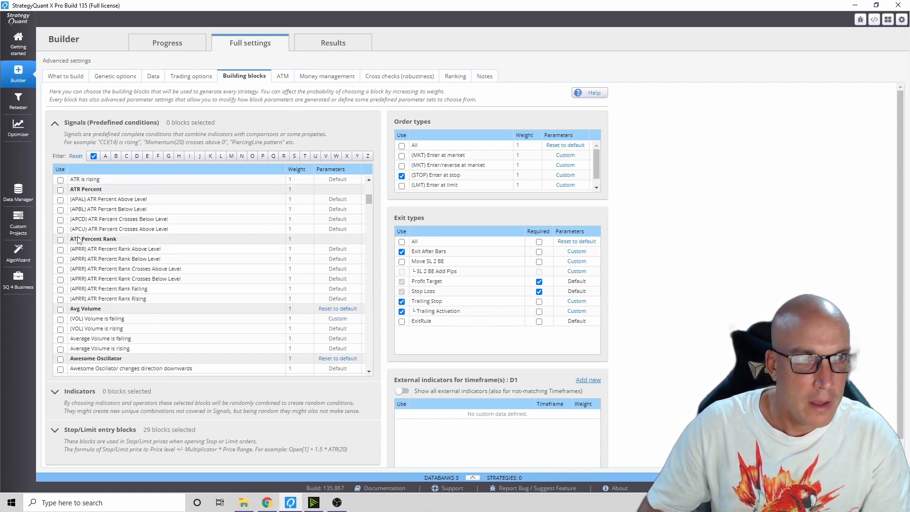
pyautogui.scroll(-3)
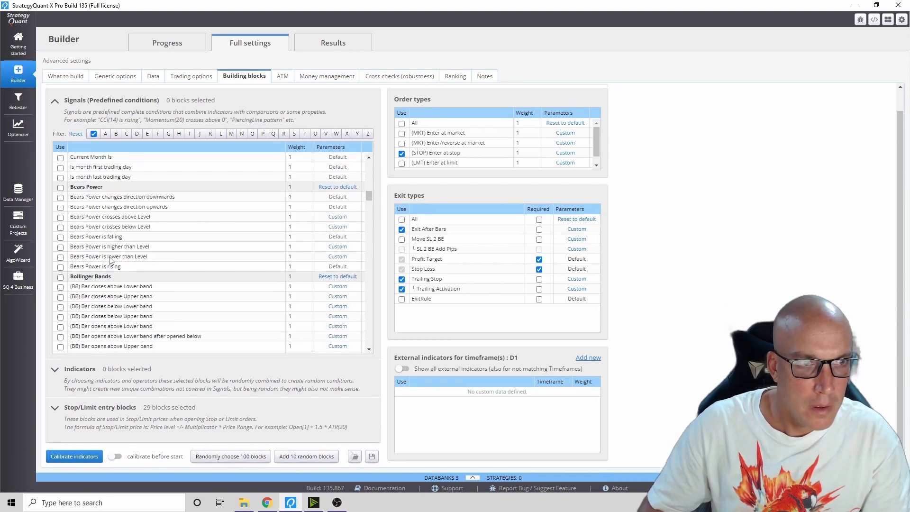
pyautogui.scroll(-3)
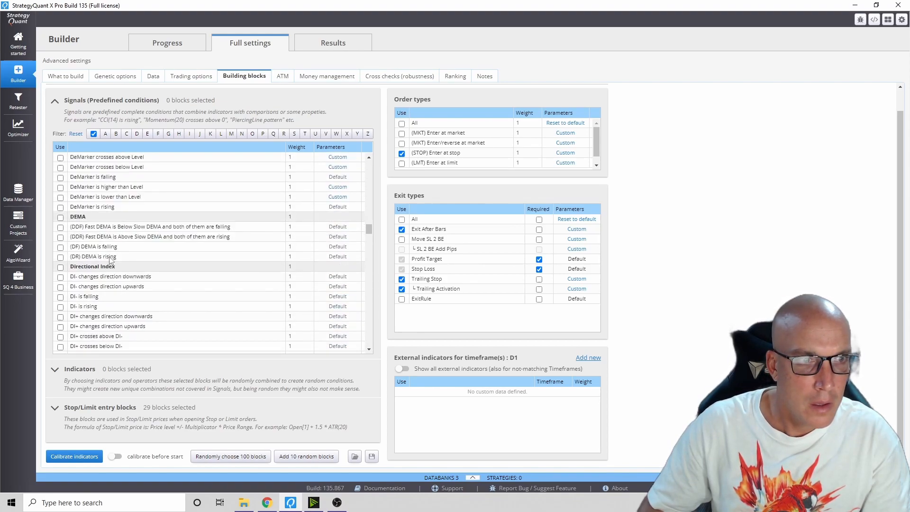
pyautogui.scroll(-3)
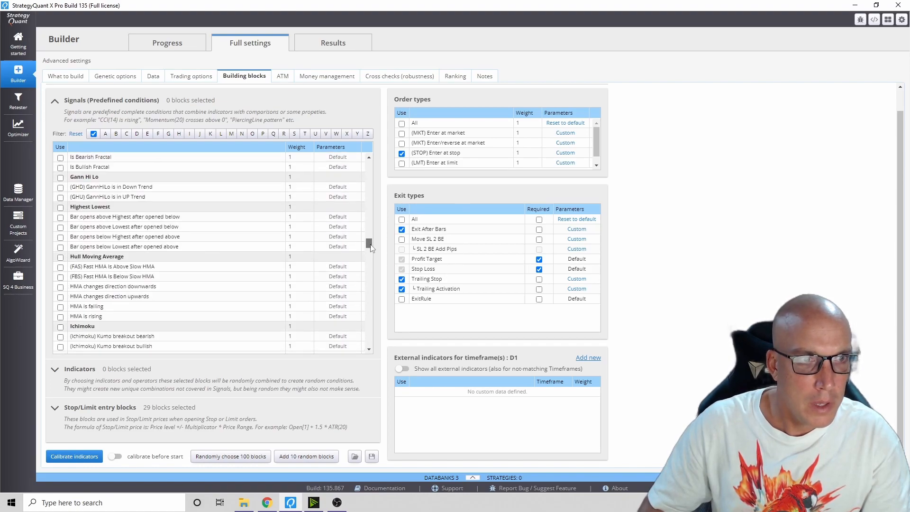
pyautogui.scroll(-3)
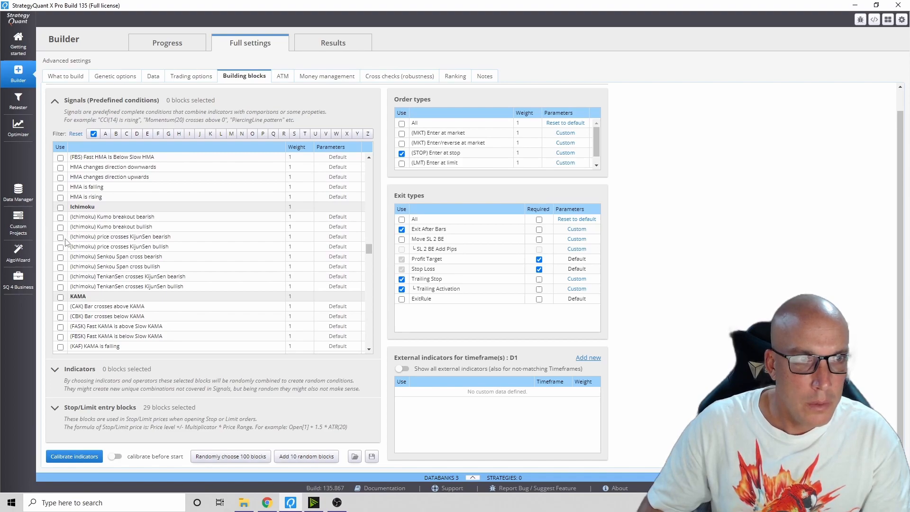
pyautogui.click(60, 238)
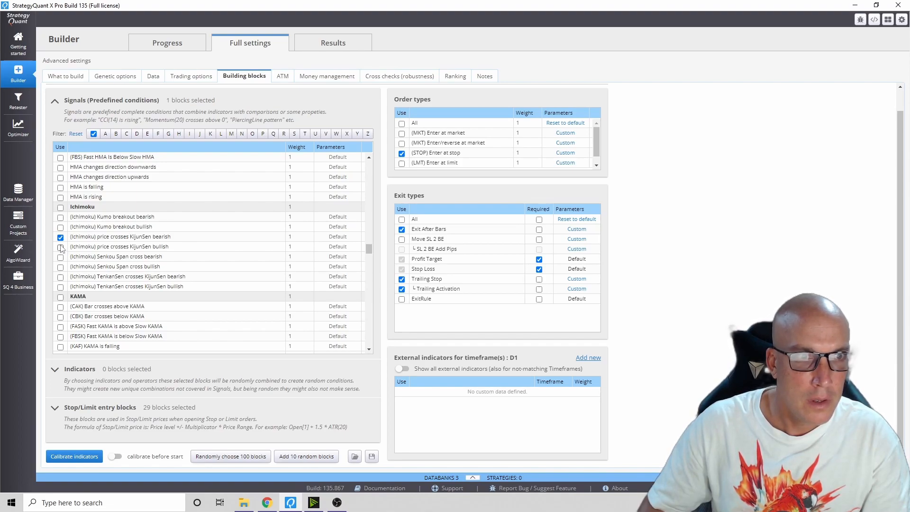
# - Add the bullish KijunSen cross, all Parabolic SAR and all Williams PR signals
pyautogui.click(60, 246)
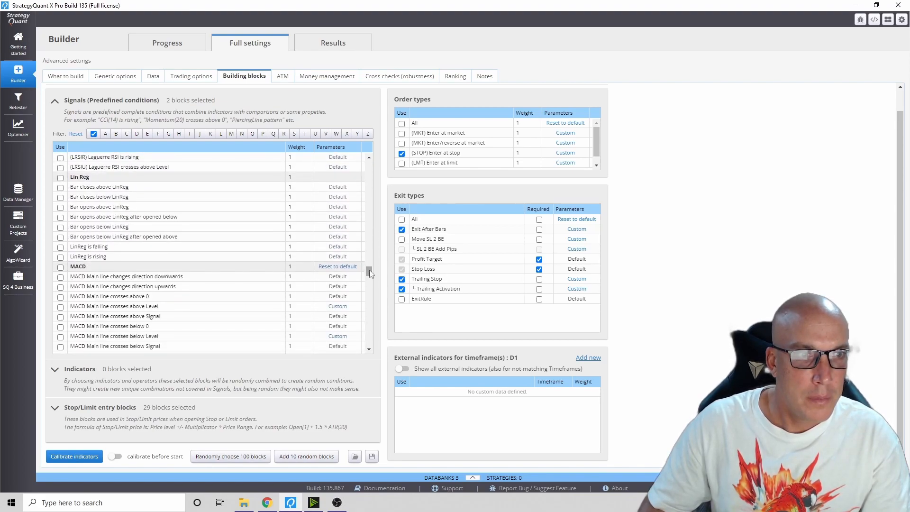
pyautogui.scroll(-3)
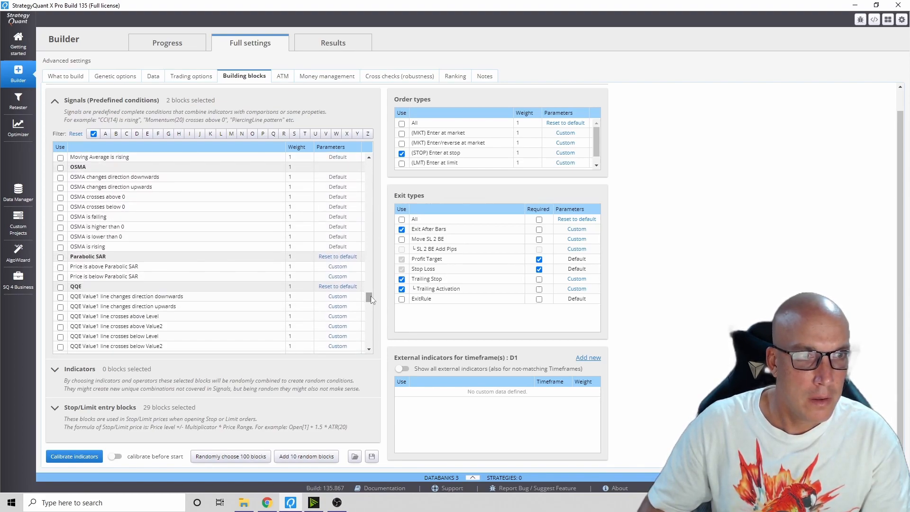
pyautogui.scroll(-3)
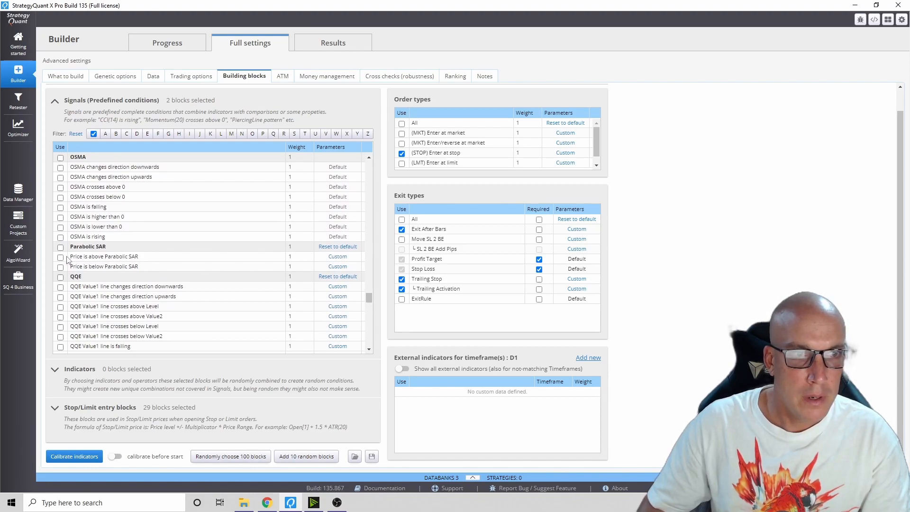
pyautogui.click(60, 246)
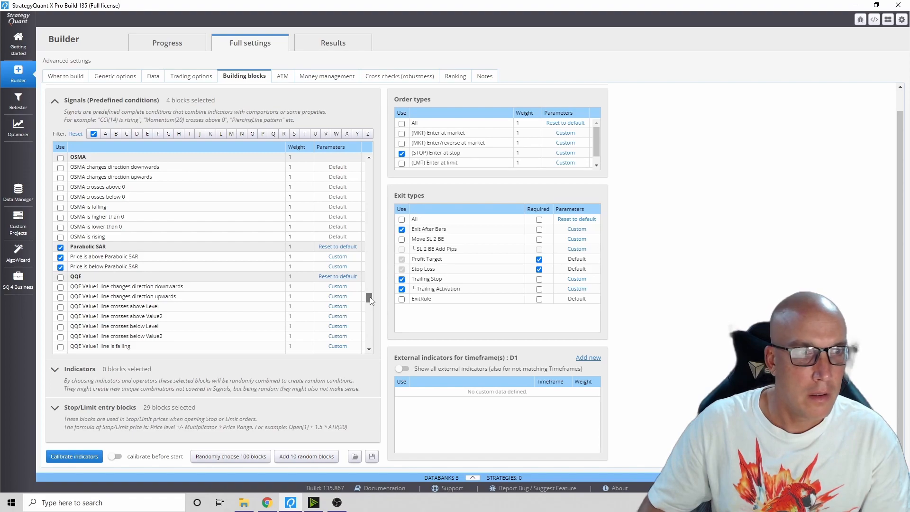
pyautogui.scroll(-3)
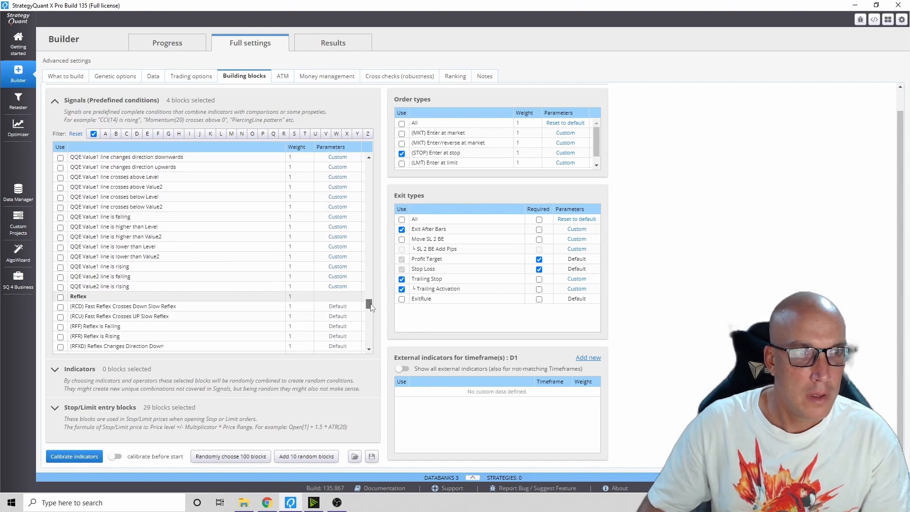
pyautogui.scroll(-3)
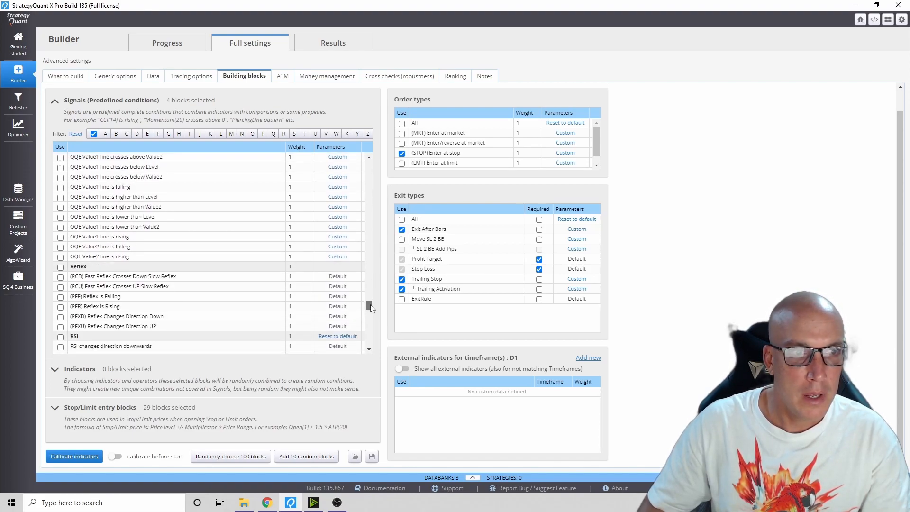
pyautogui.scroll(-3)
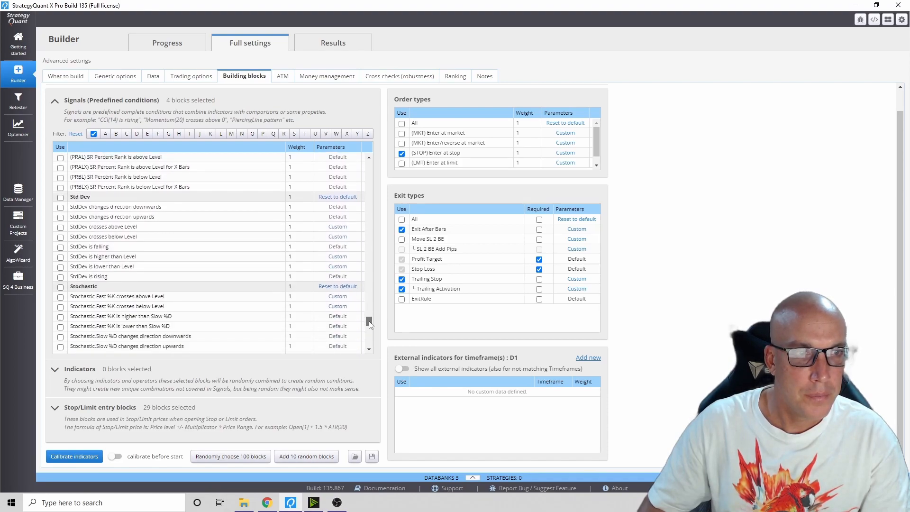
pyautogui.scroll(-3)
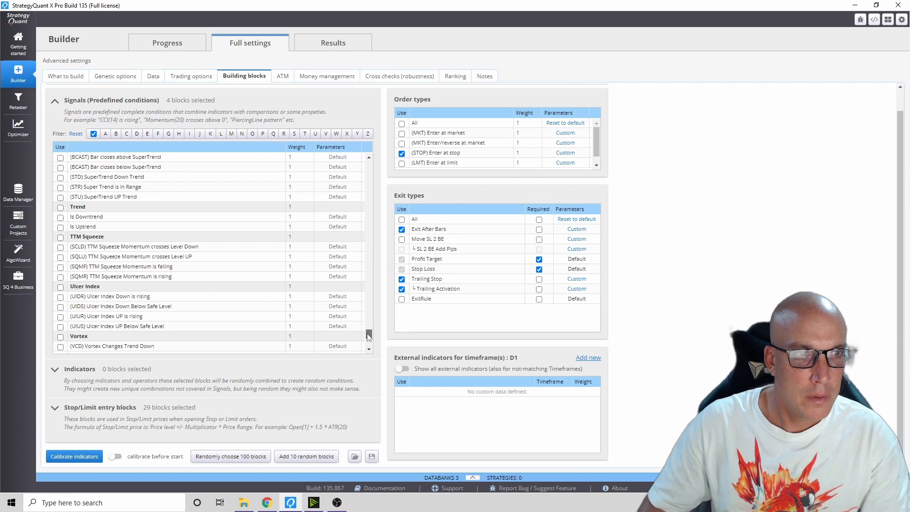
pyautogui.scroll(-3)
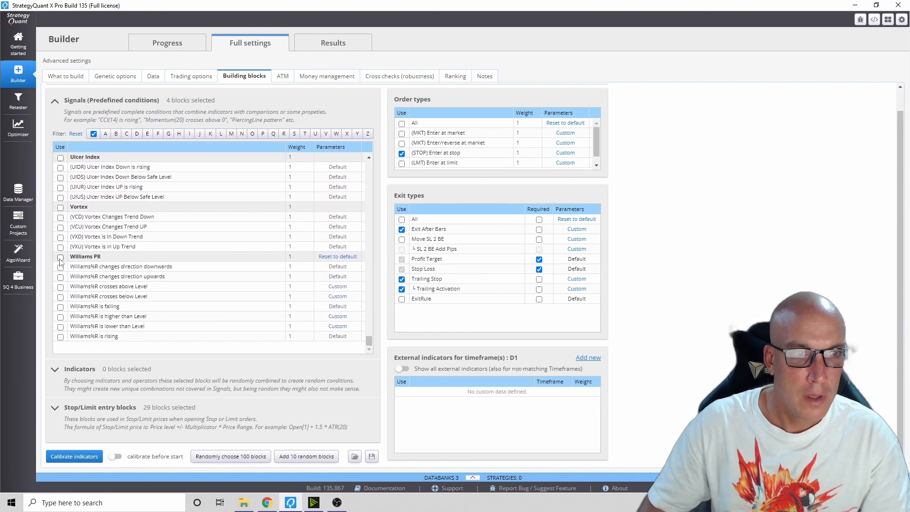
pyautogui.click(60, 257)
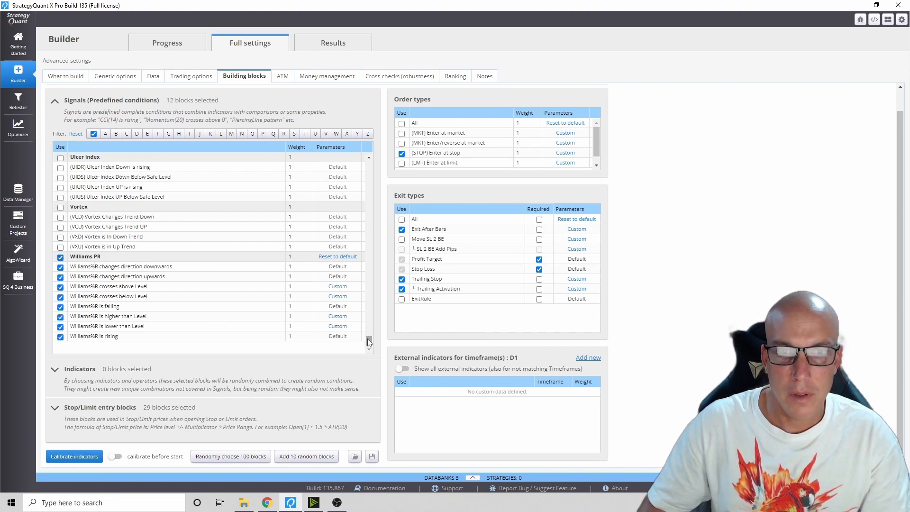
# - Enable the Move SL 2 BE exit type with its Add Pips option
pyautogui.scroll(-3)
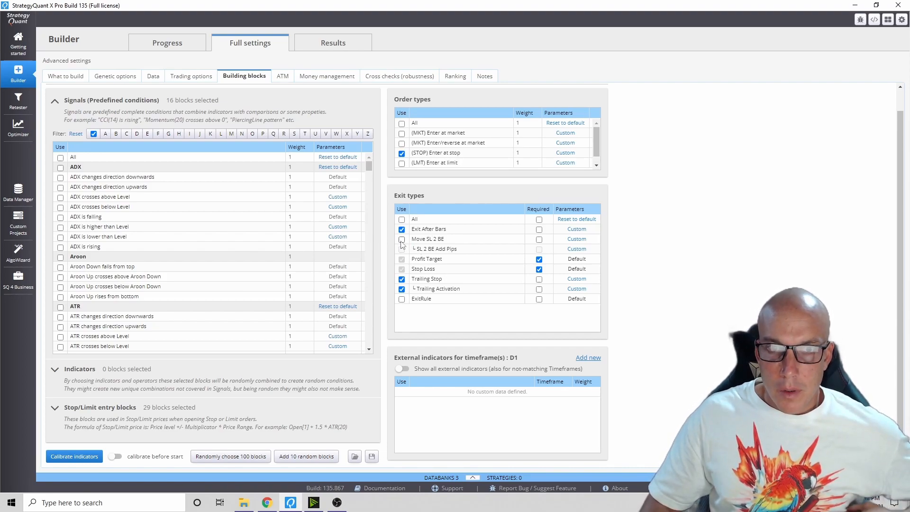
pyautogui.click(401, 238)
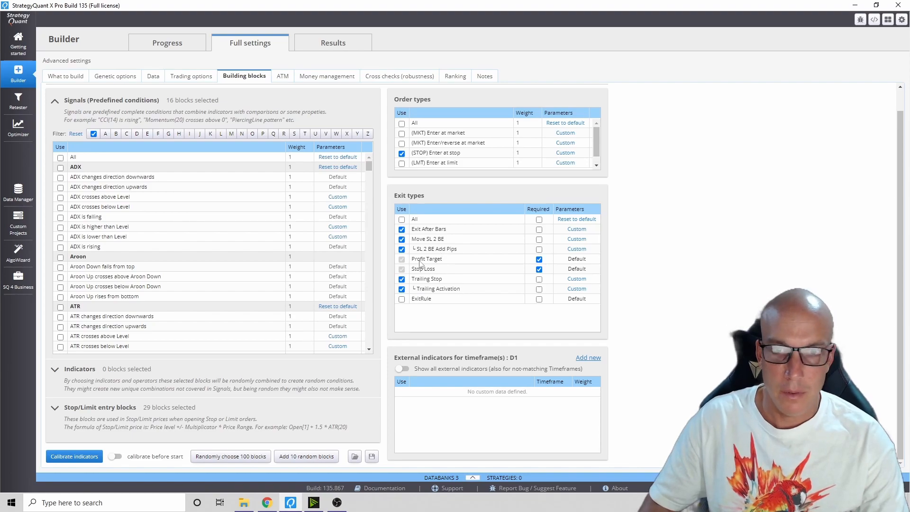
pyautogui.moveTo(282, 76)
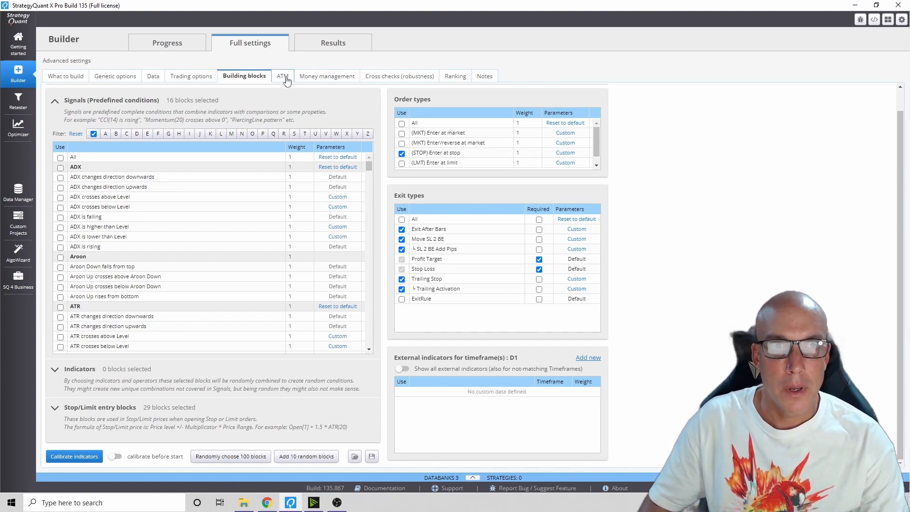
# - Review the ATM, money management, cross-check and ranking settings, then show the 'Breakout strategies setup' notes
pyautogui.click(279, 75)
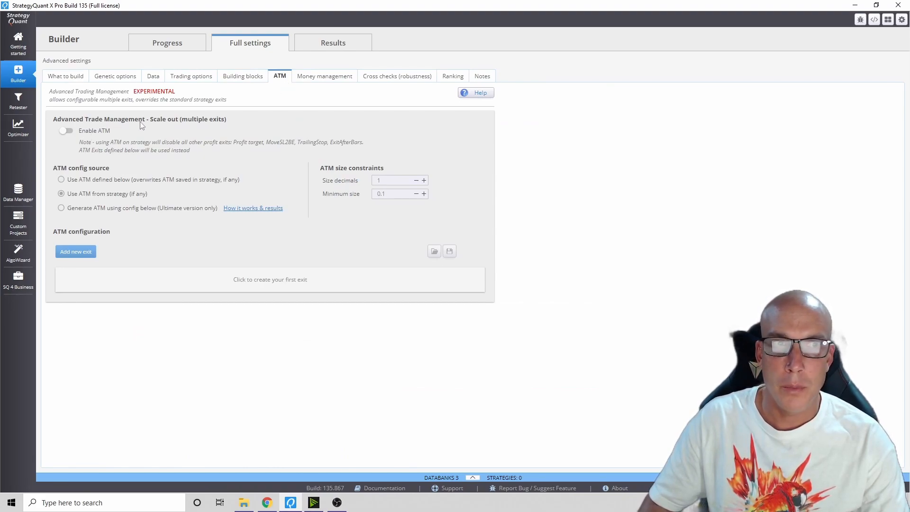
pyautogui.moveTo(231, 127)
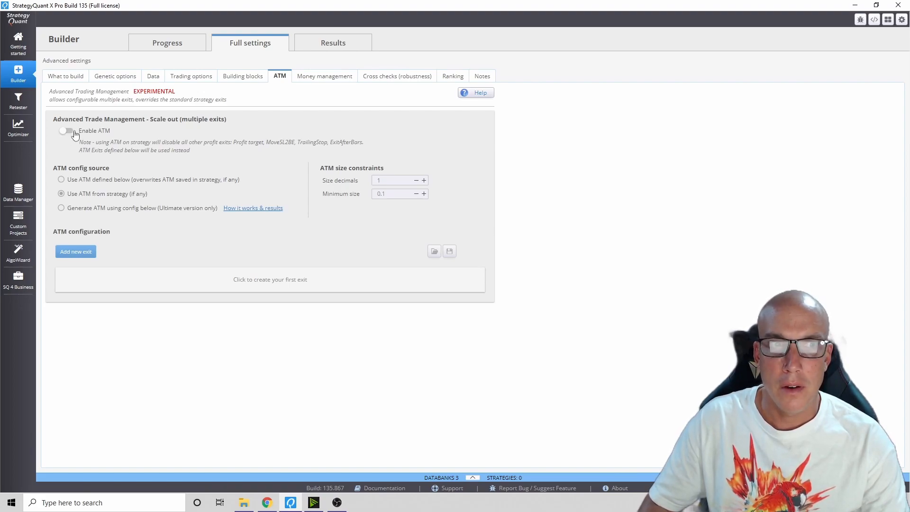
pyautogui.moveTo(330, 86)
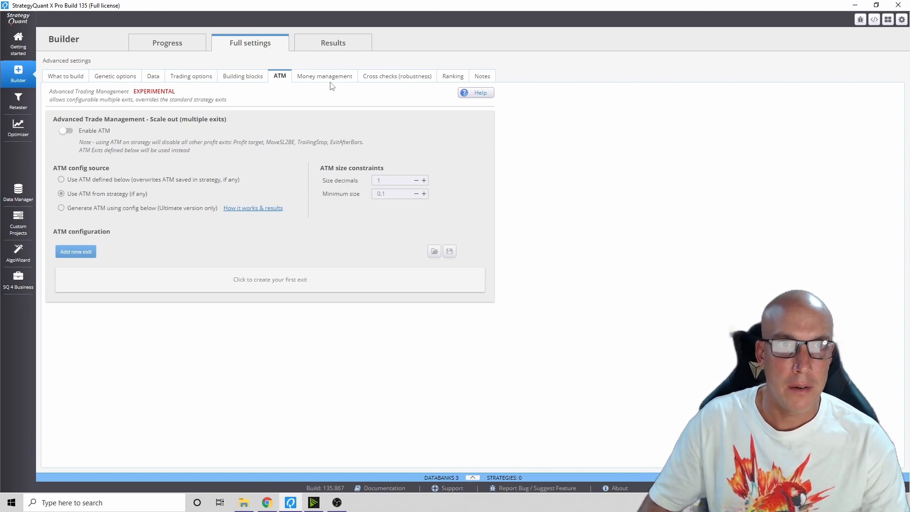
pyautogui.click(324, 76)
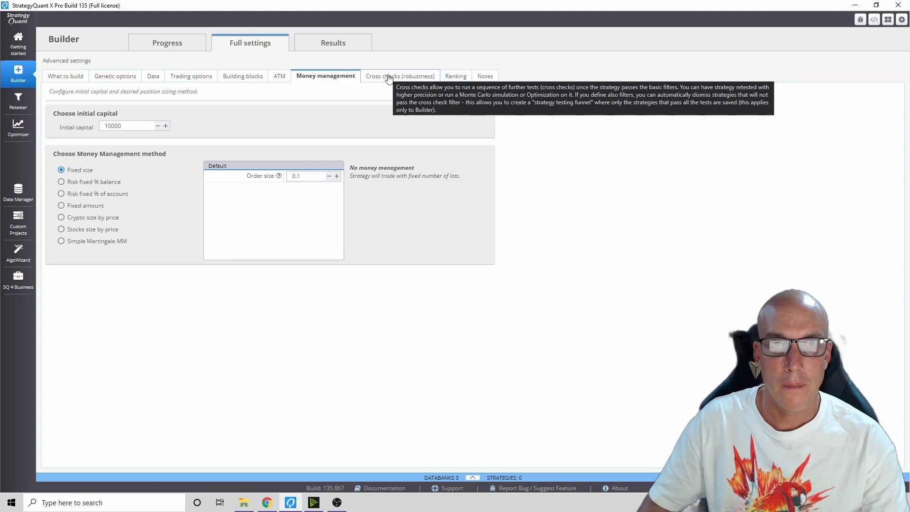
pyautogui.click(398, 76)
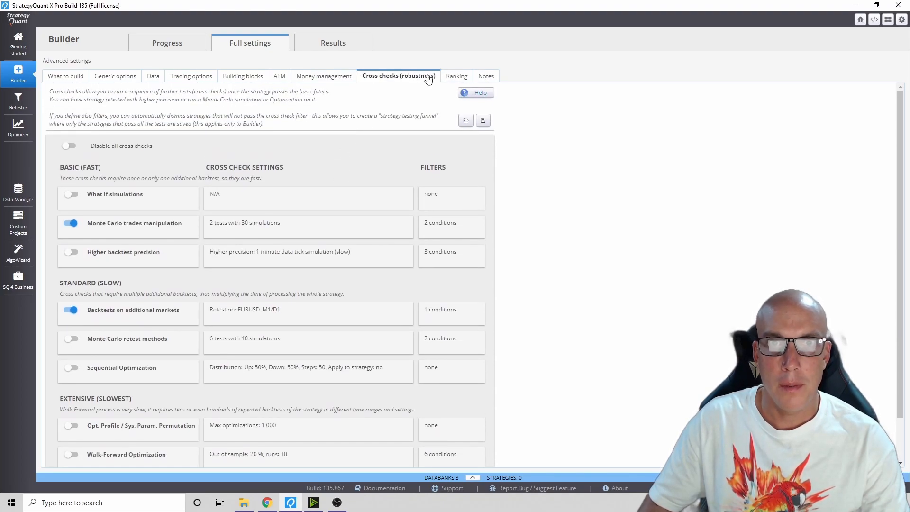
pyautogui.click(453, 76)
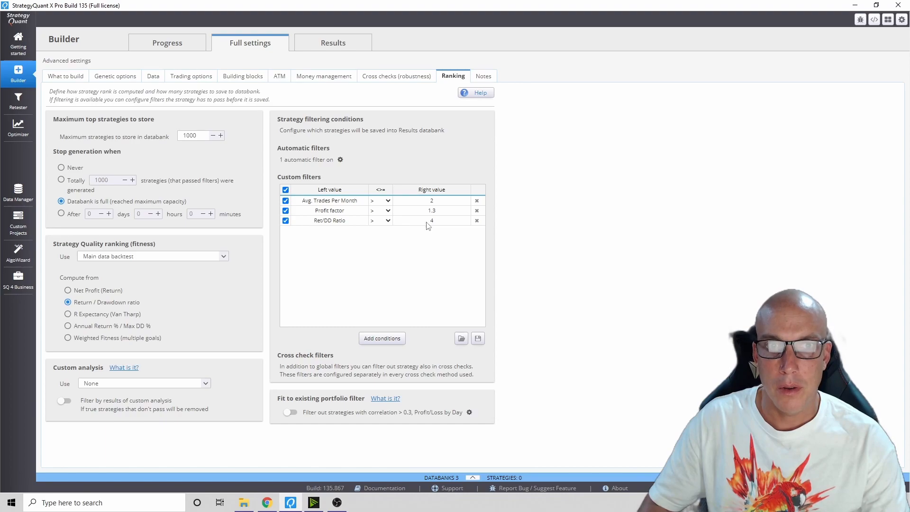
pyautogui.moveTo(434, 217)
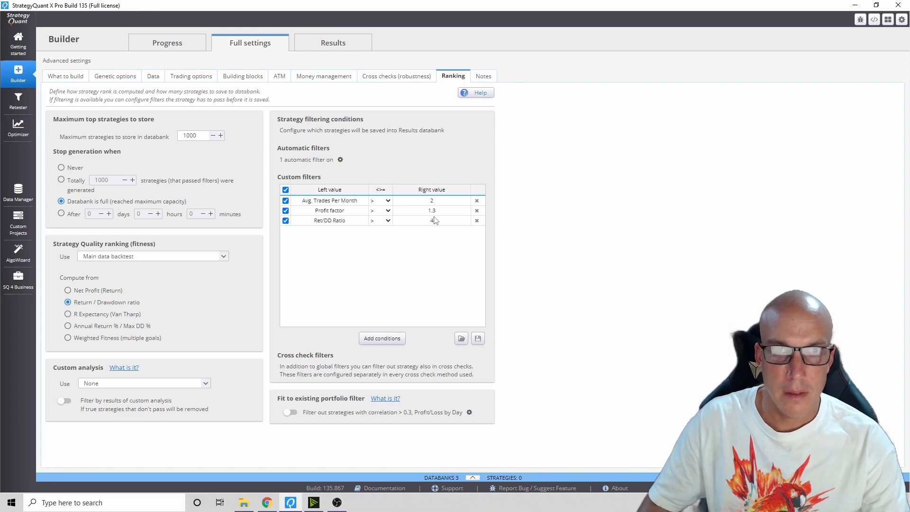
pyautogui.click(482, 75)
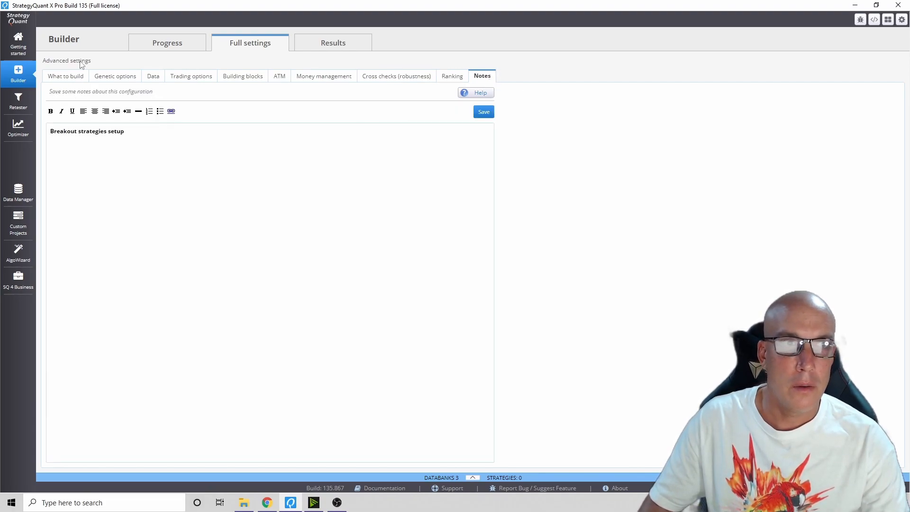
# - Launch the build on daily GBPUSD from the Builder progress view
pyautogui.click(166, 42)
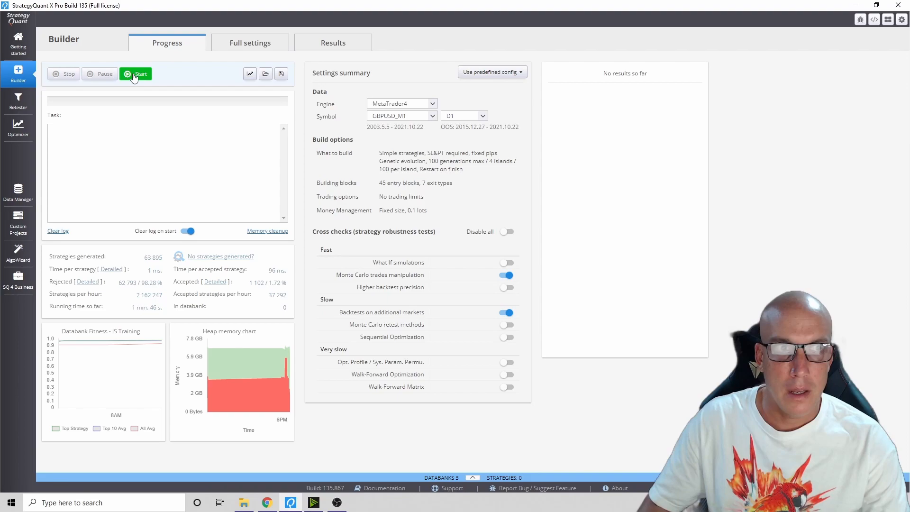
pyautogui.click(136, 74)
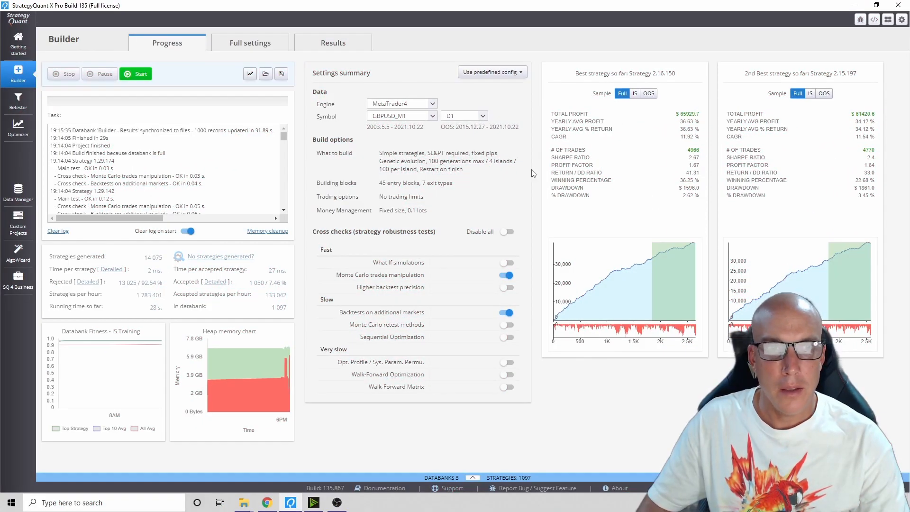
pyautogui.moveTo(316, 315)
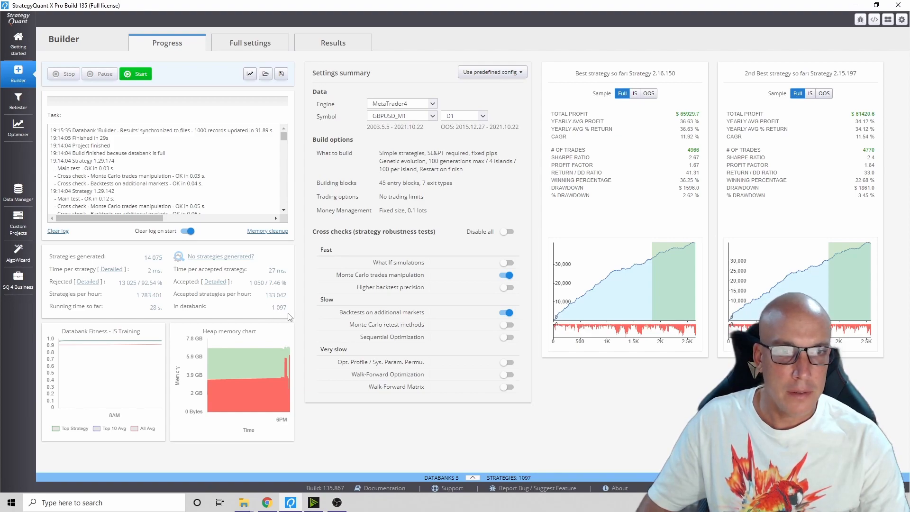
pyautogui.moveTo(163, 318)
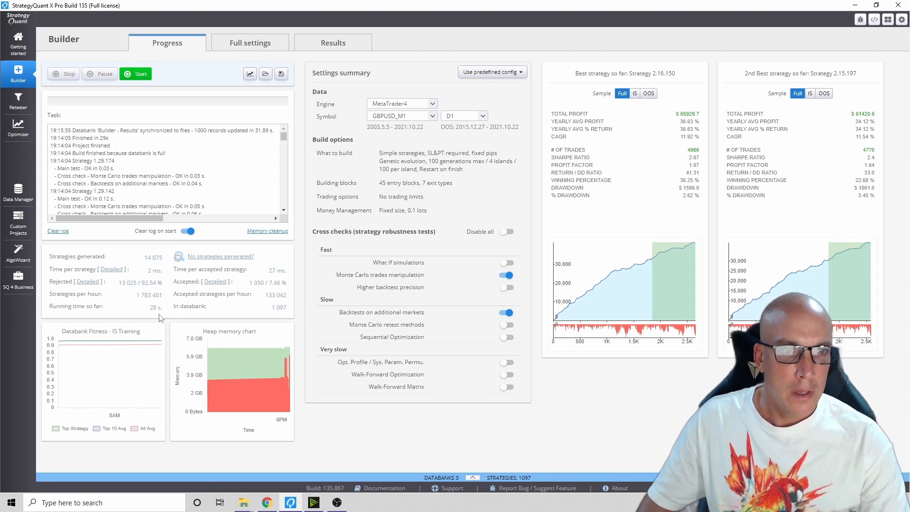
pyautogui.moveTo(287, 316)
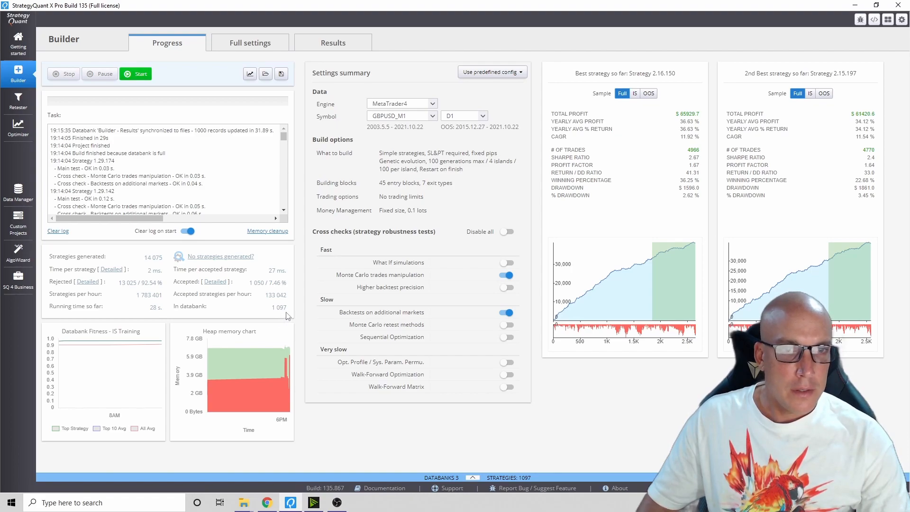
pyautogui.moveTo(292, 279)
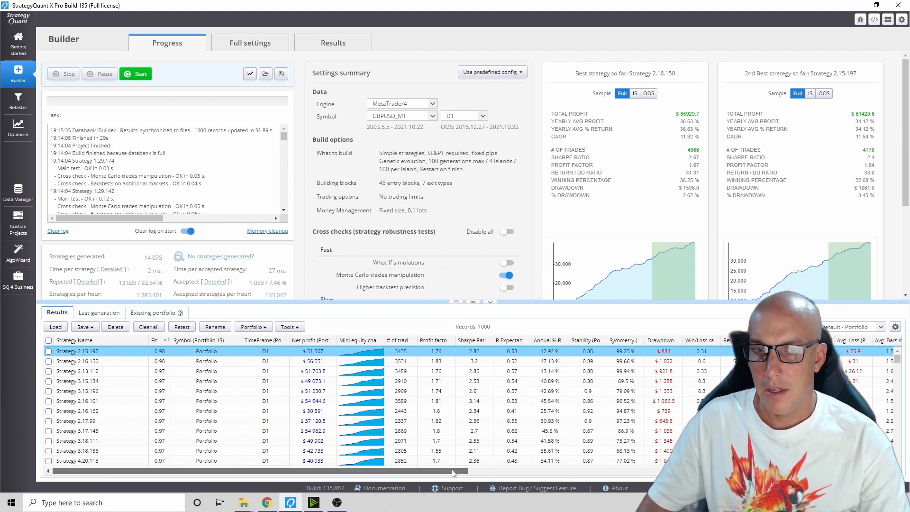
# - Scroll the Results databank sideways to review its columns
pyautogui.hscroll(3)
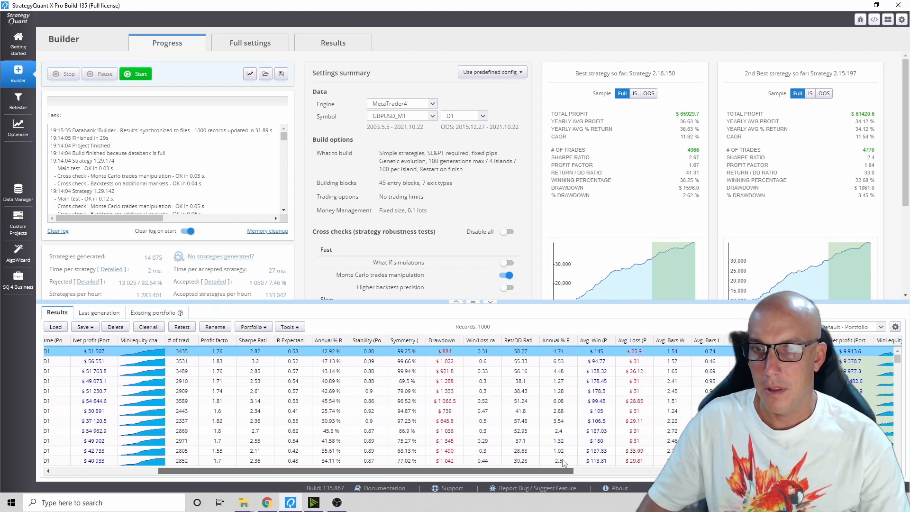
pyautogui.hscroll(3)
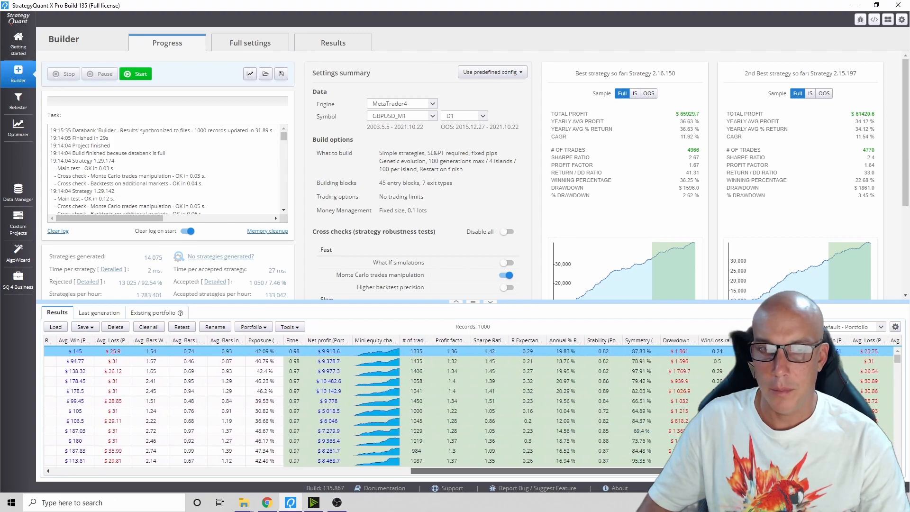
pyautogui.hscroll(3)
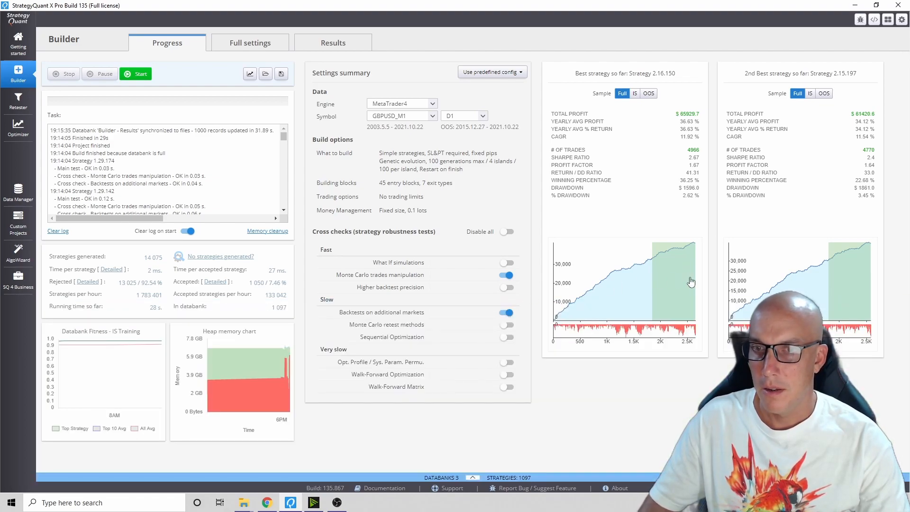
pyautogui.moveTo(812, 292)
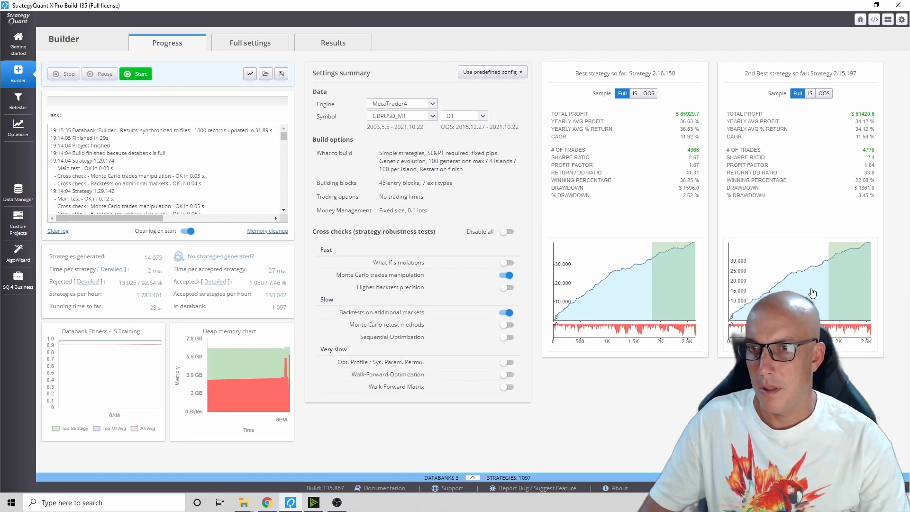
pyautogui.moveTo(638, 267)
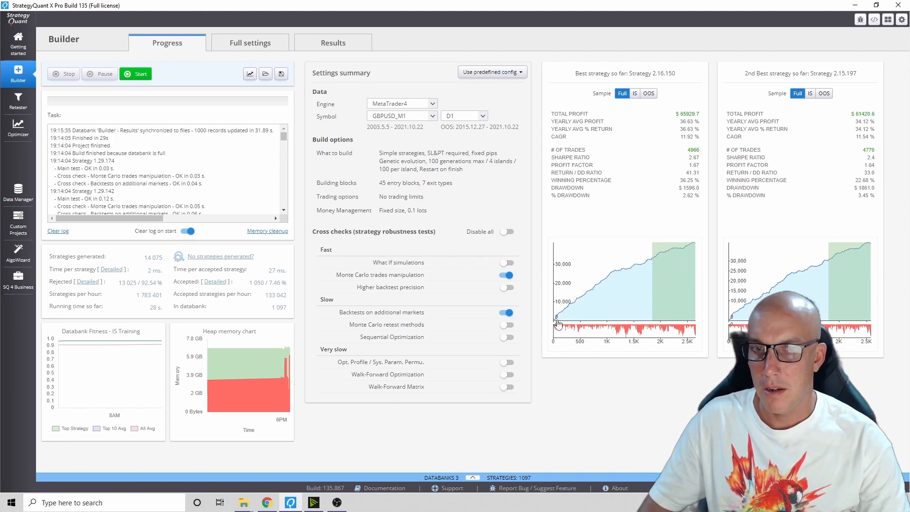
pyautogui.moveTo(601, 287)
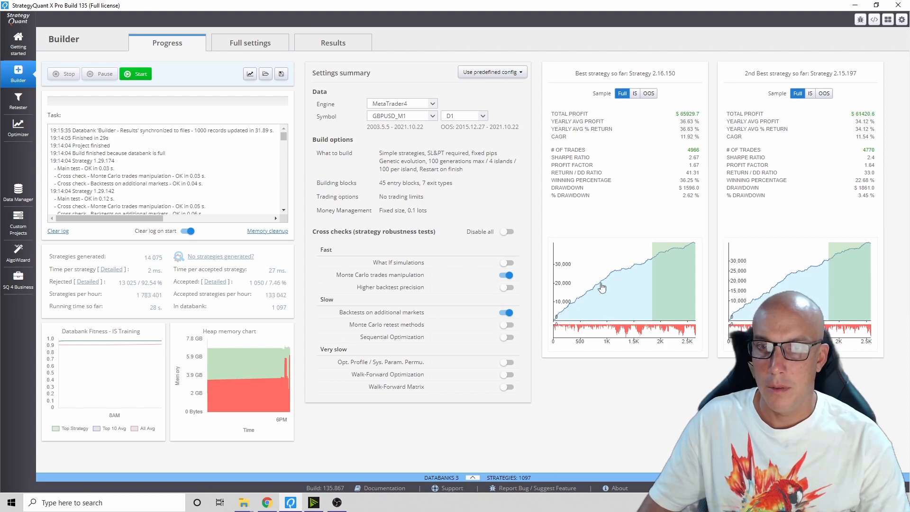
pyautogui.moveTo(652, 261)
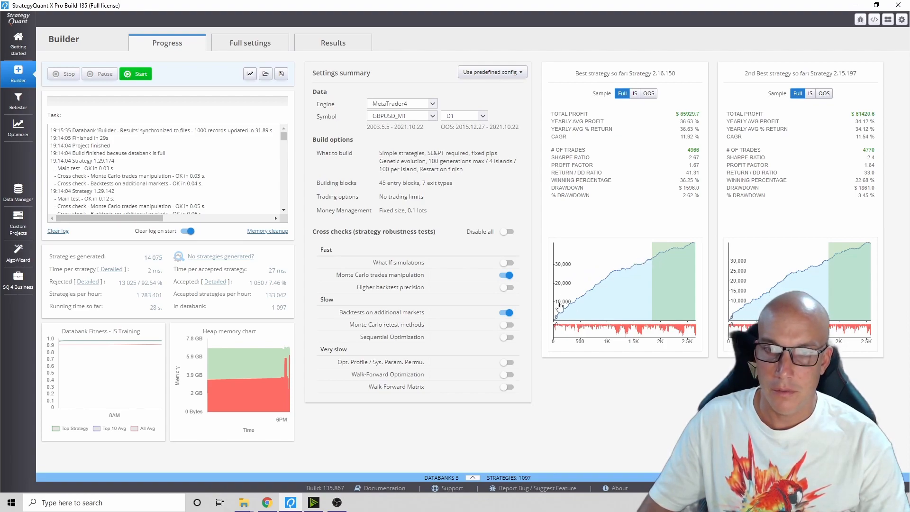
pyautogui.moveTo(650, 261)
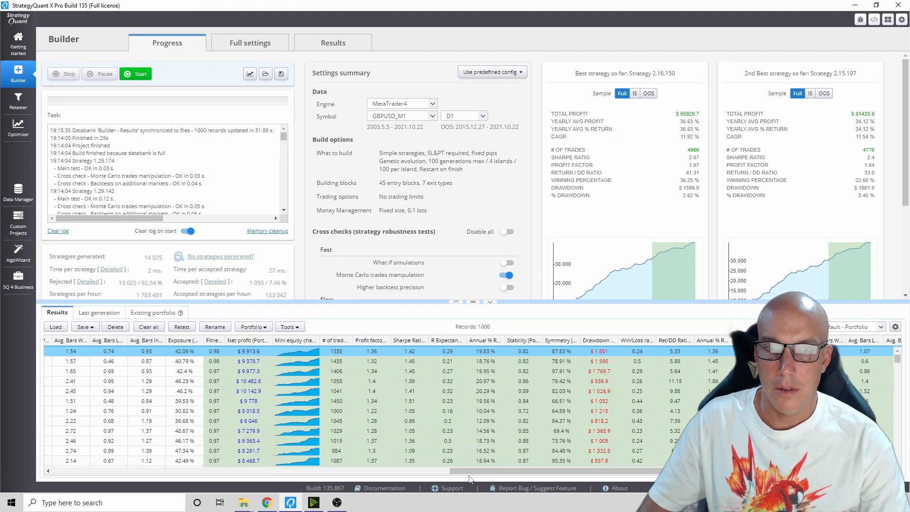
pyautogui.moveTo(510, 400)
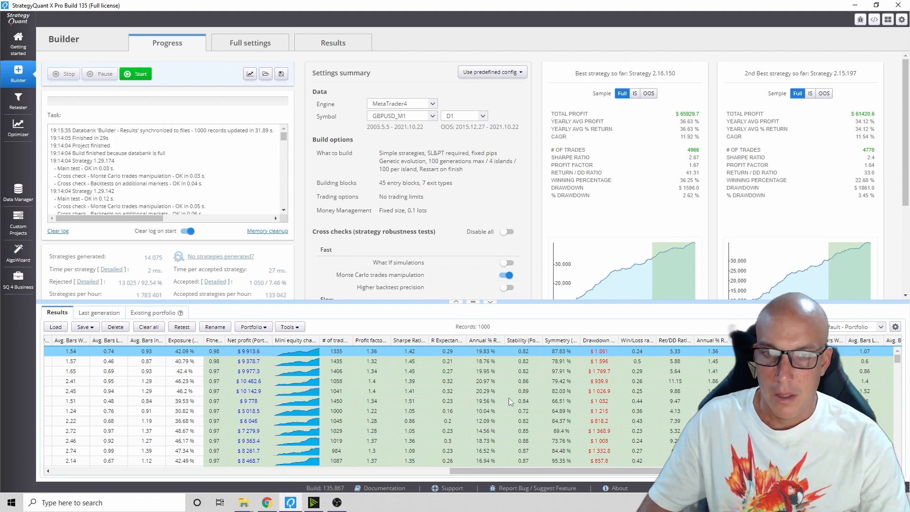
pyautogui.moveTo(484, 341)
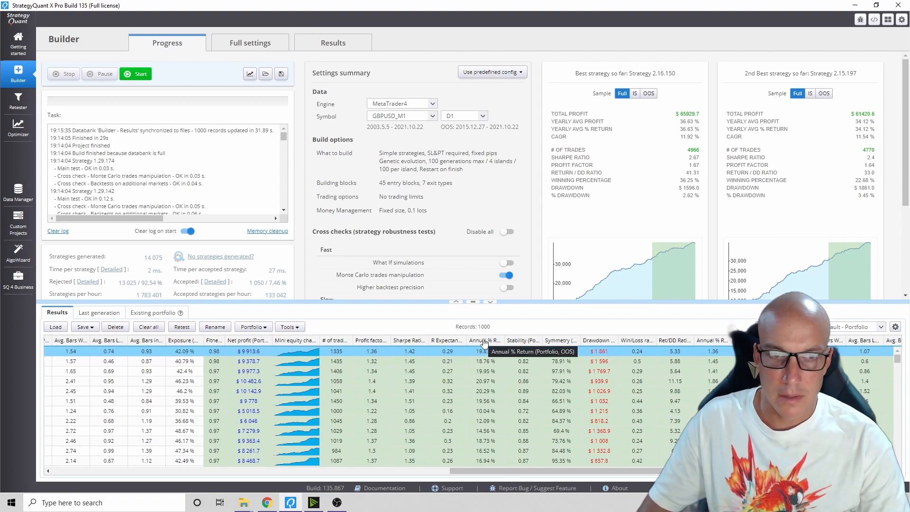
# - Sort the databank by Annual % Return (OOS), highest first
pyautogui.click(483, 341)
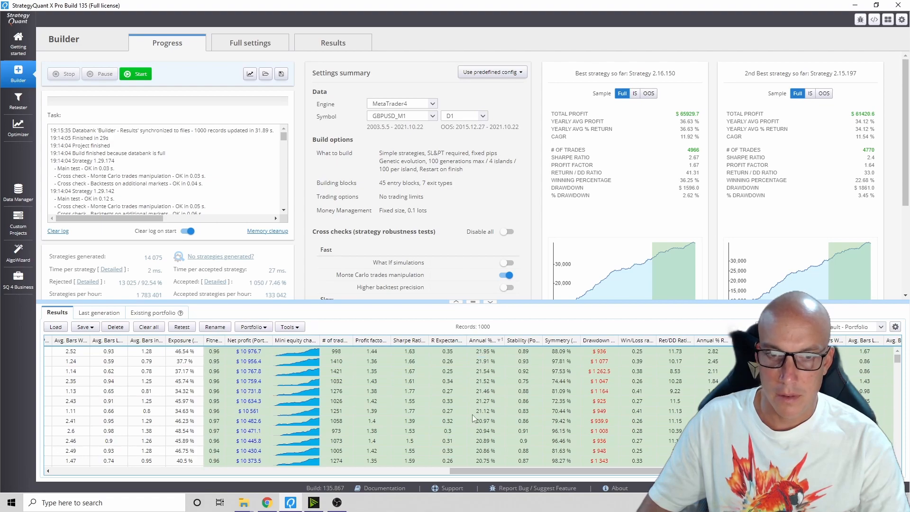
pyautogui.moveTo(477, 421)
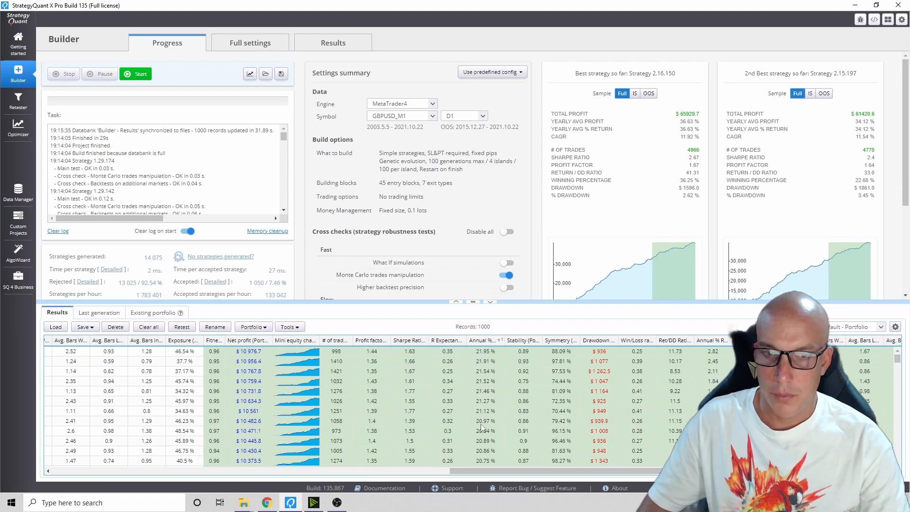
pyautogui.moveTo(359, 431)
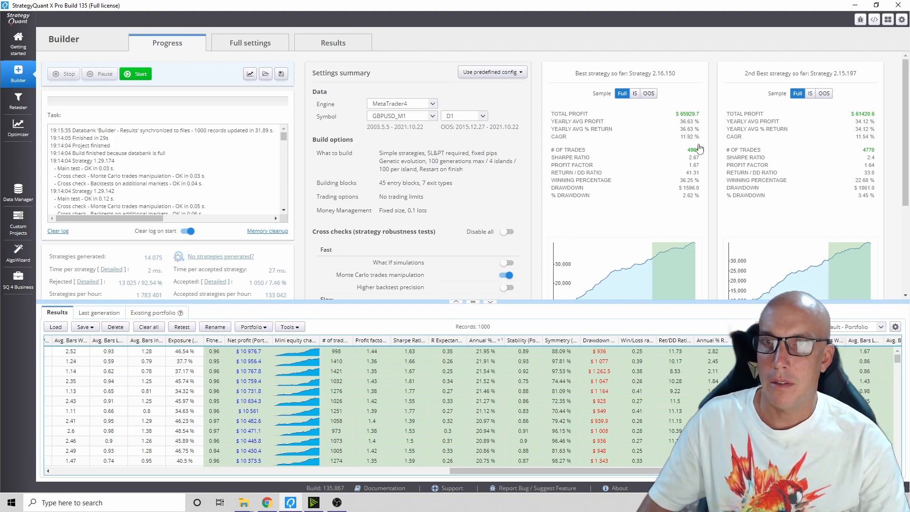
pyautogui.moveTo(684, 202)
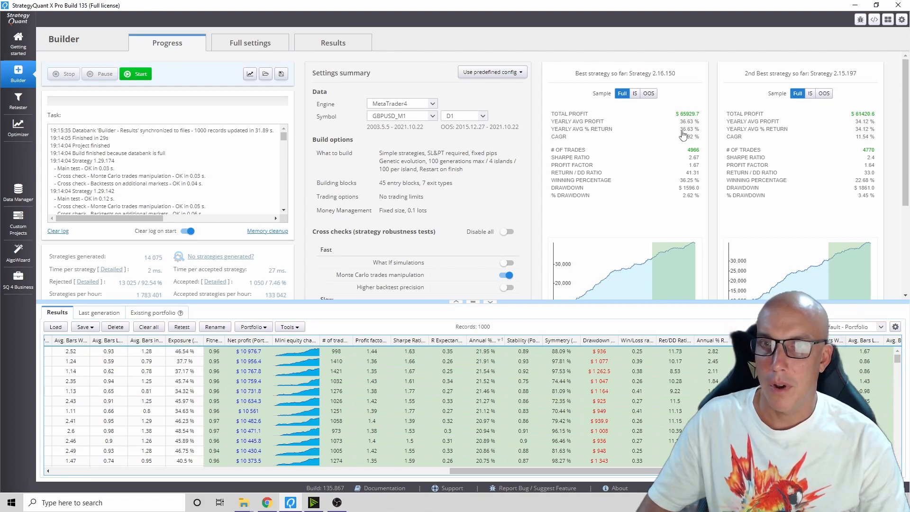
pyautogui.moveTo(695, 135)
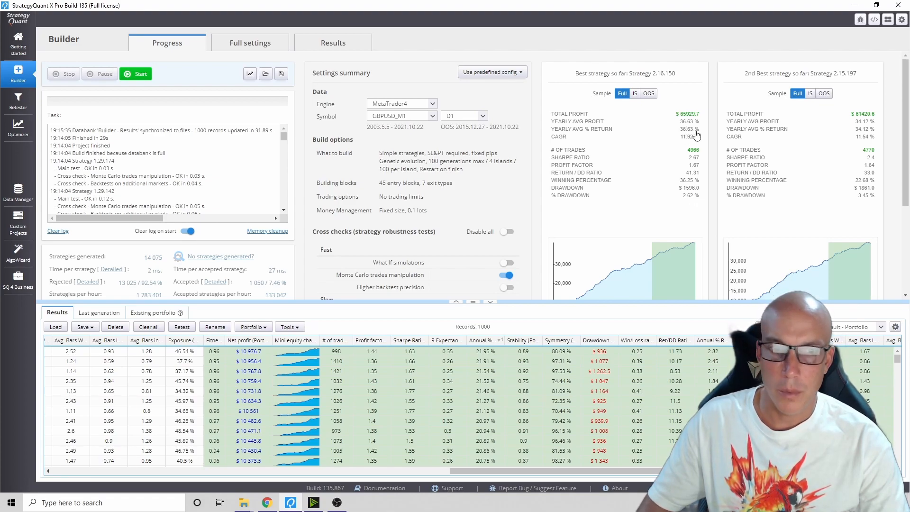
pyautogui.moveTo(439, 326)
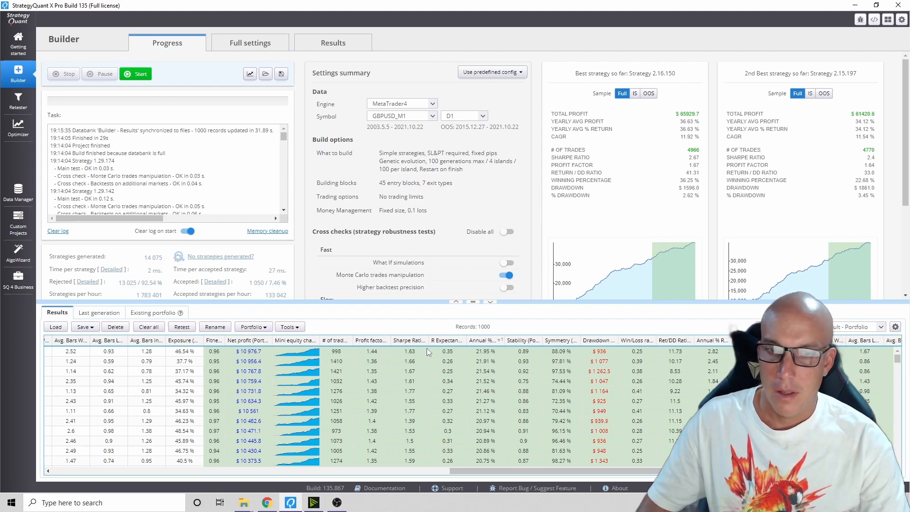
pyautogui.moveTo(320, 385)
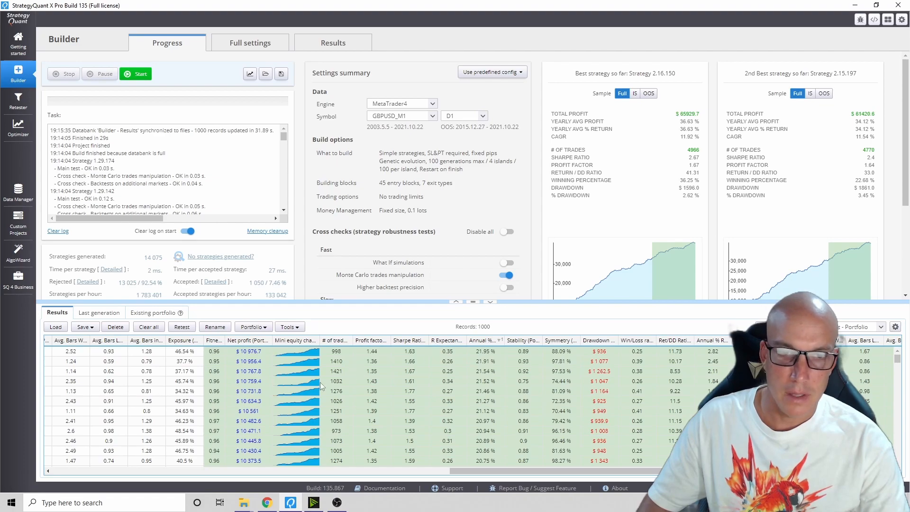
pyautogui.moveTo(311, 429)
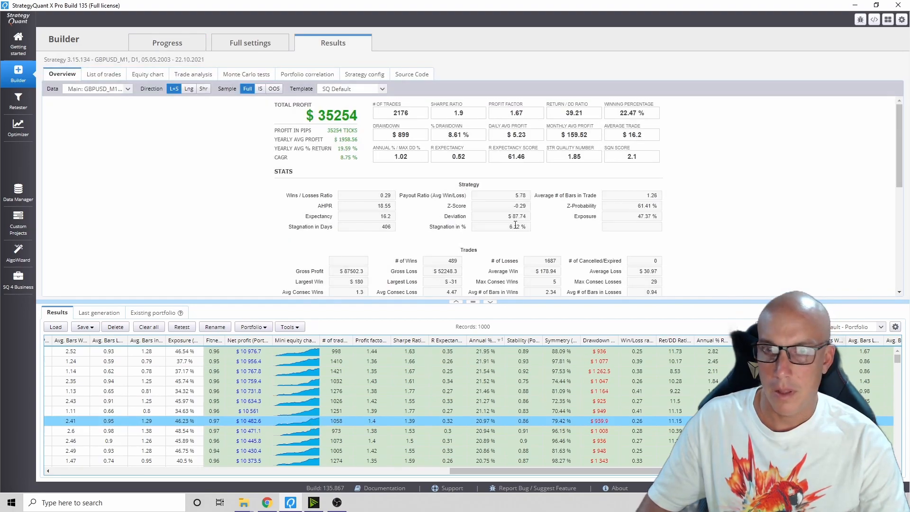
# - Scroll the results databank and right-click a strategy row
pyautogui.scroll(-3)
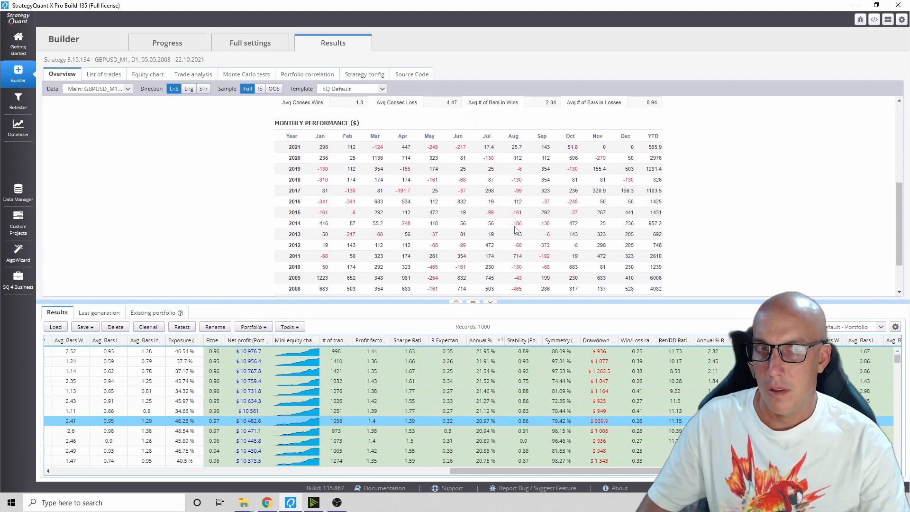
pyautogui.moveTo(312, 187)
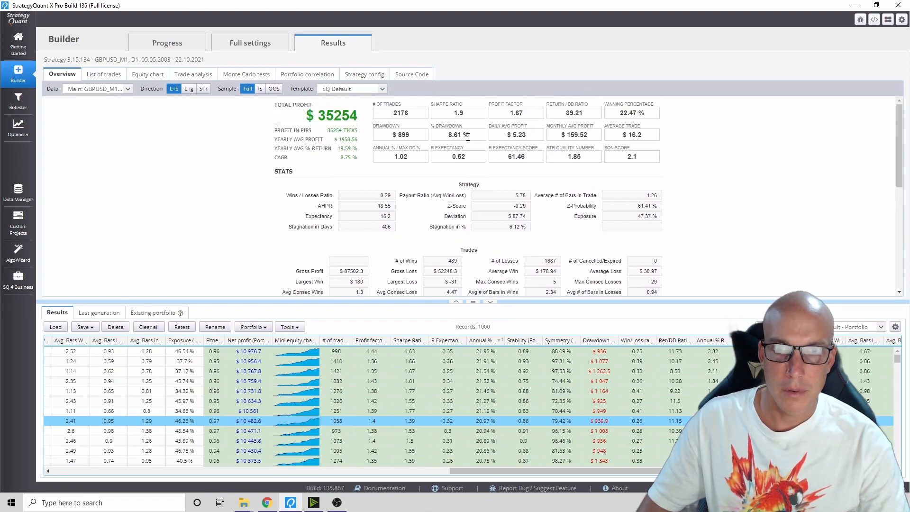
pyautogui.rightClick(313, 411)
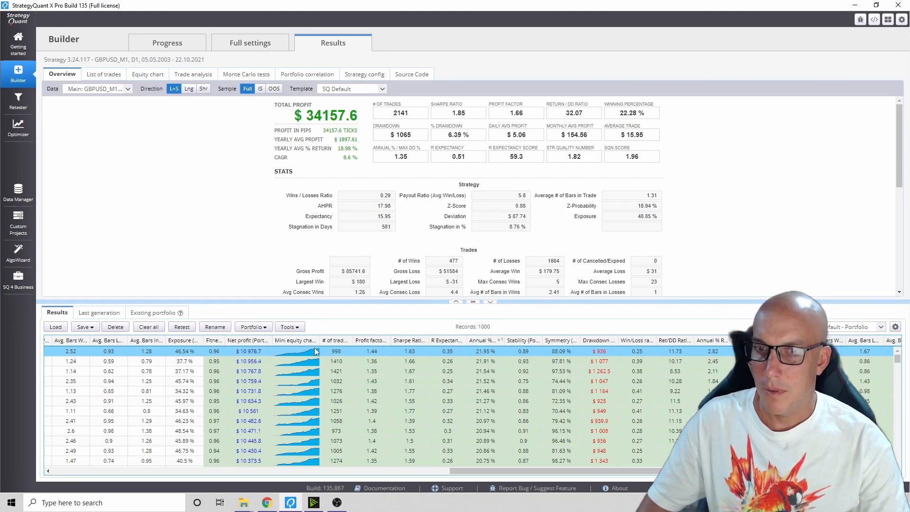
pyautogui.moveTo(308, 431)
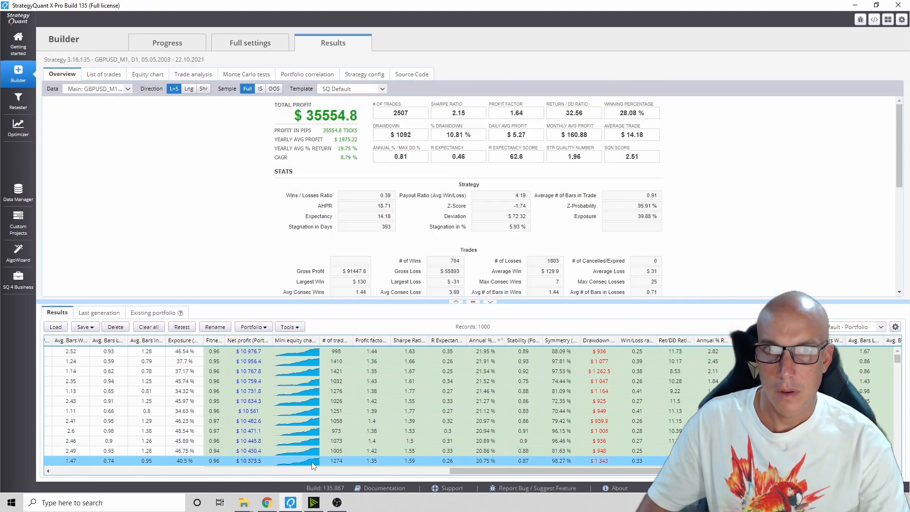
pyautogui.moveTo(313, 356)
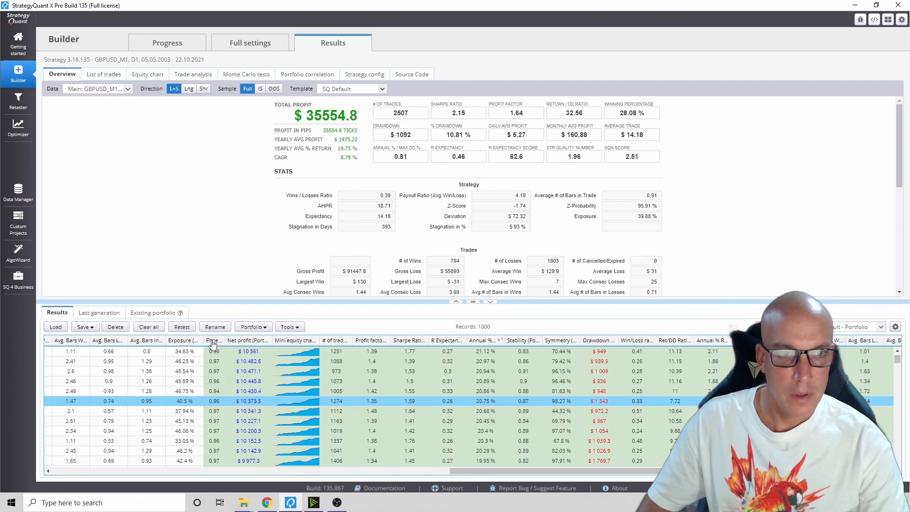
# - Sort by fitness and view second-ranked Strategy 2.17.99 with $25,263.8 profit
pyautogui.click(211, 340)
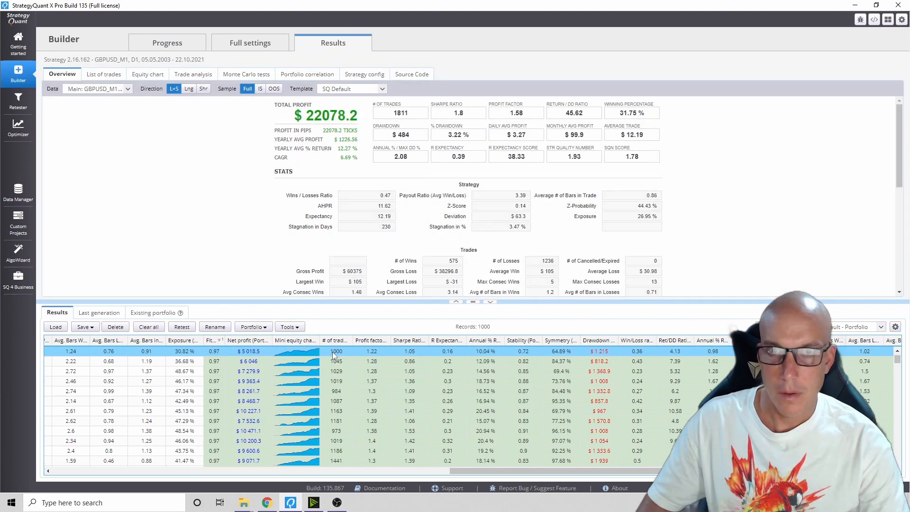
pyautogui.rightClick(337, 352)
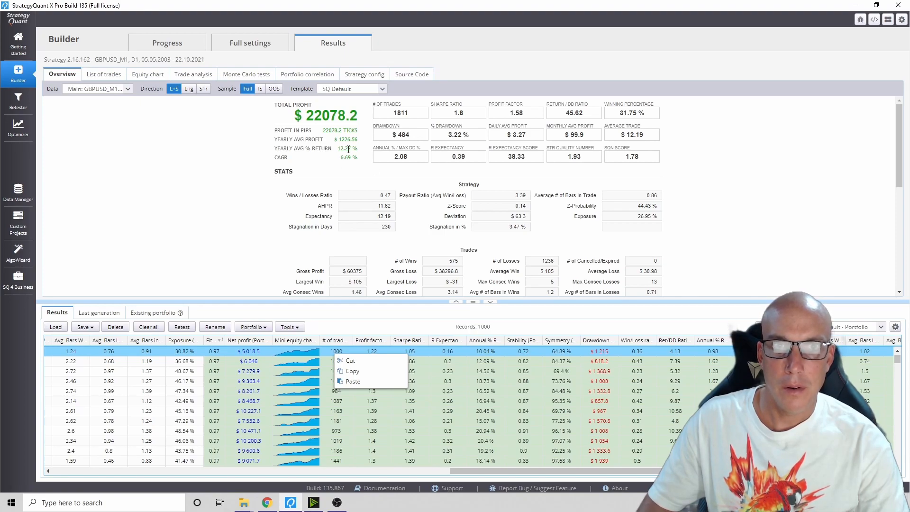
pyautogui.moveTo(409, 325)
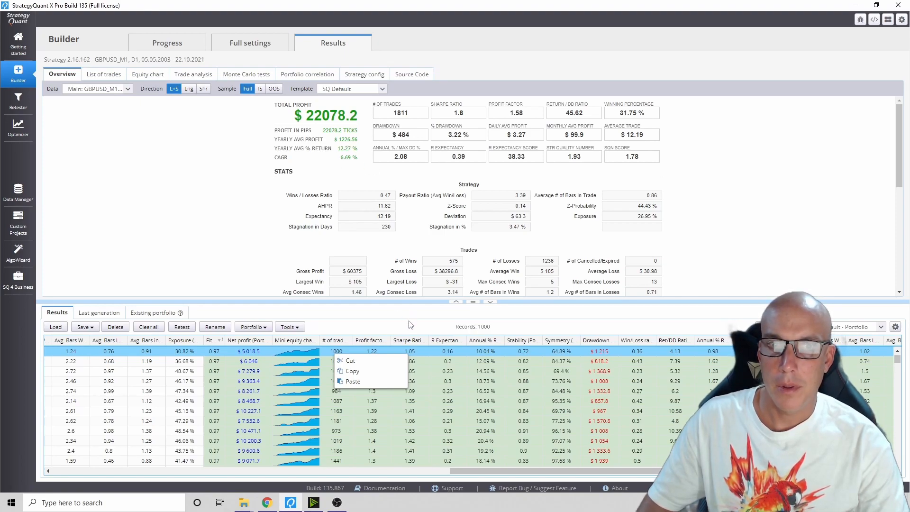
pyautogui.click(257, 366)
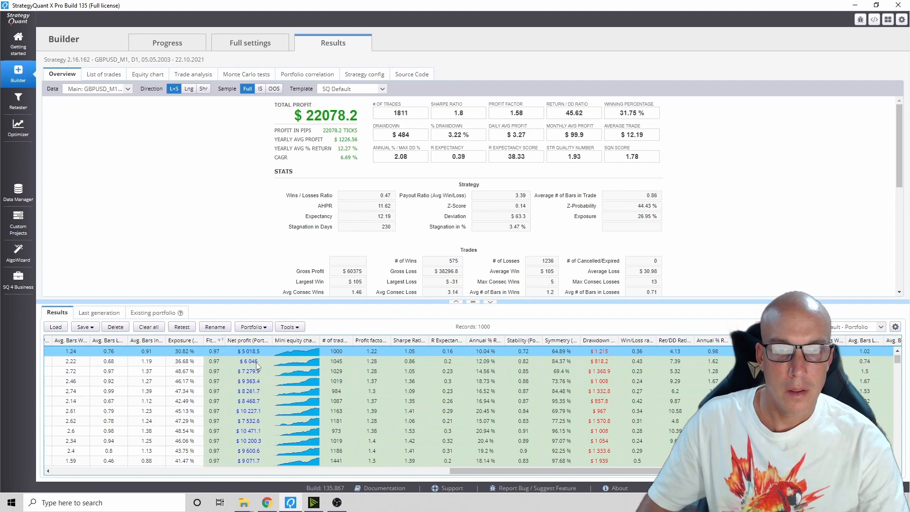
pyautogui.click(337, 361)
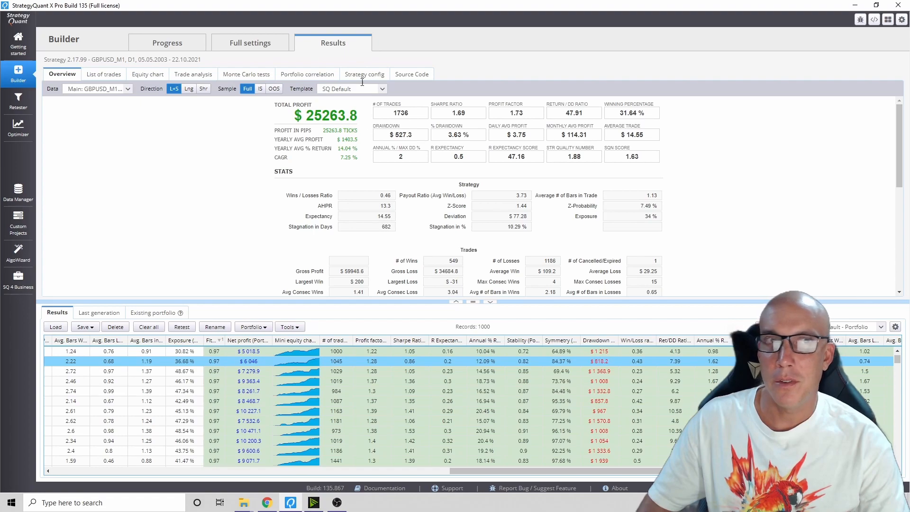
# - Reopen full settings, glance at Building blocks, then view the ranking filters
pyautogui.click(250, 42)
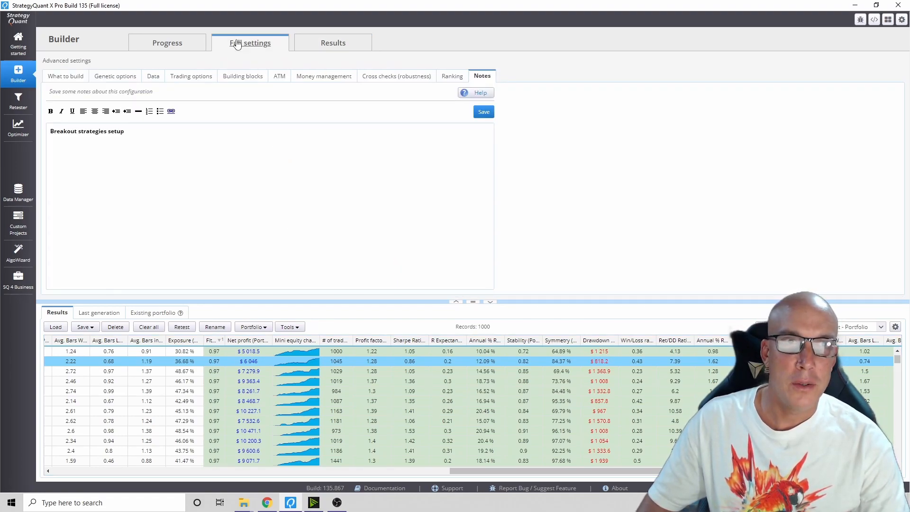
pyautogui.click(243, 75)
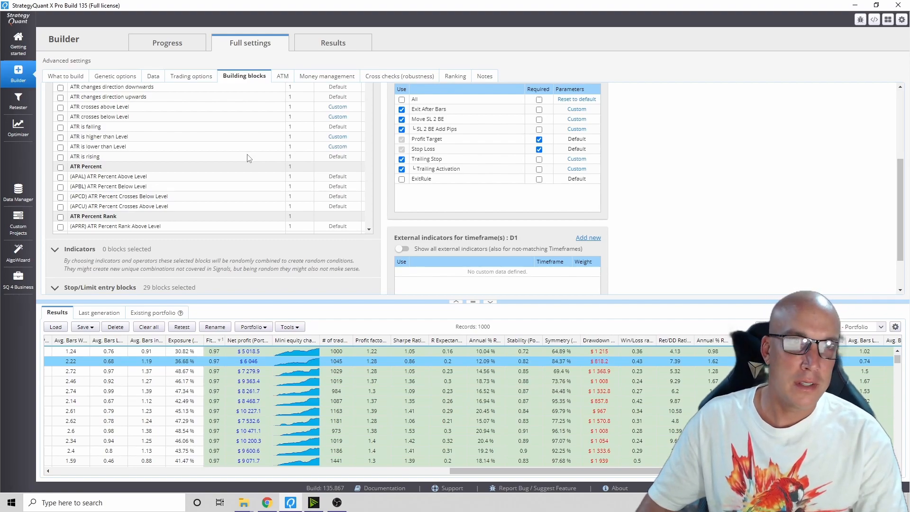
pyautogui.click(453, 76)
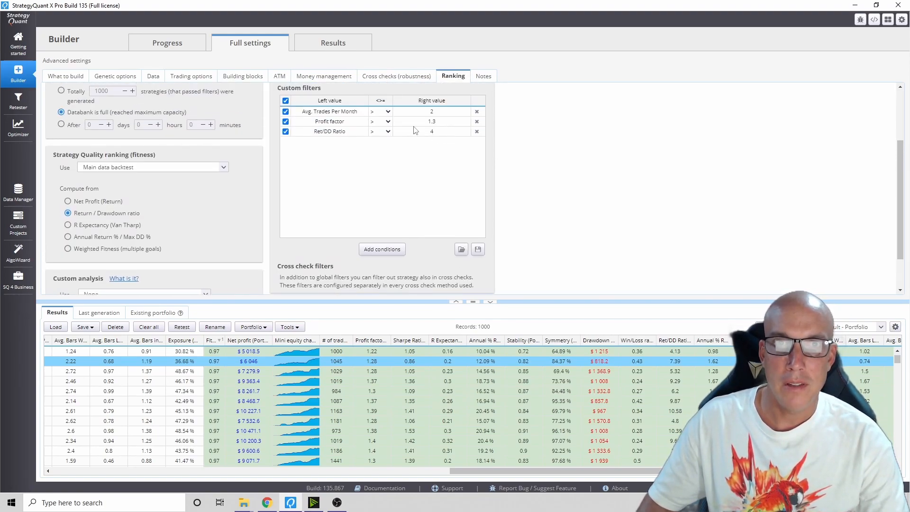
# - Raise the Profit factor filter to 1.6 and Ret/DD Ratio to 6, then return to progress
pyautogui.click(431, 121)
pyautogui.write('1.6')
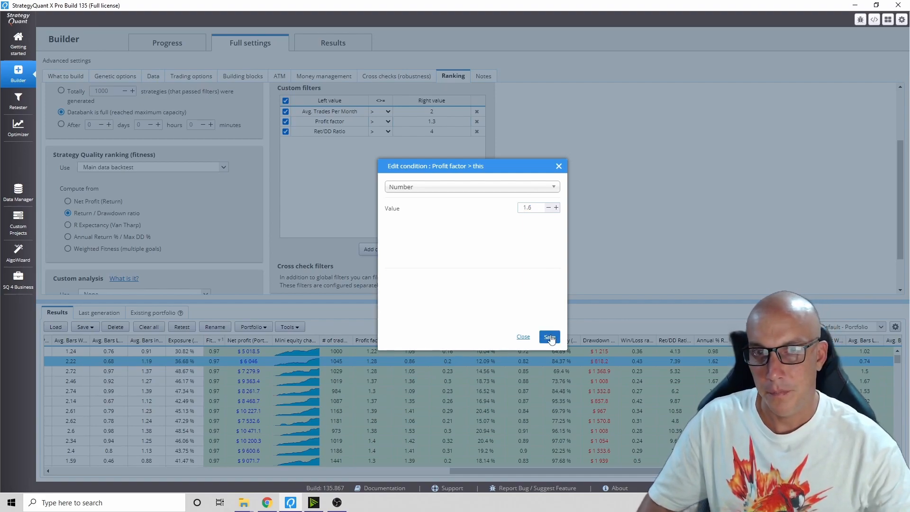
pyautogui.click(548, 337)
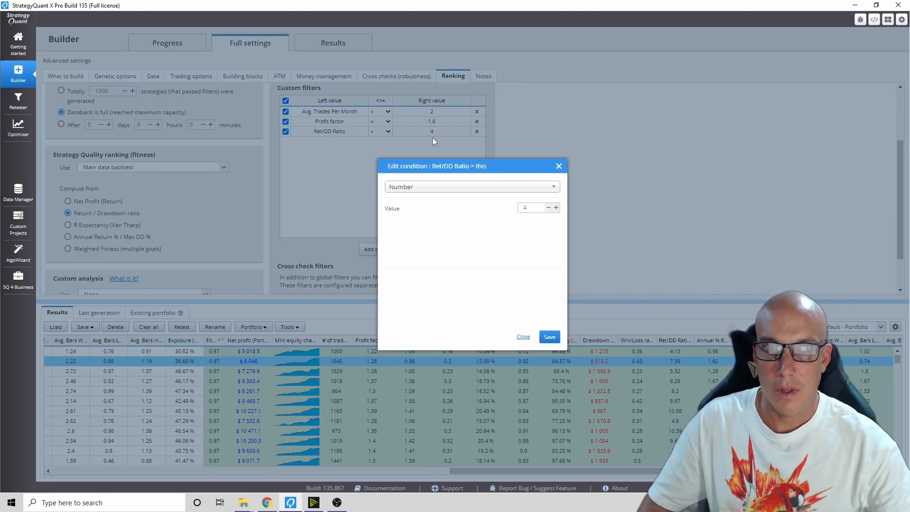
pyautogui.click(525, 207)
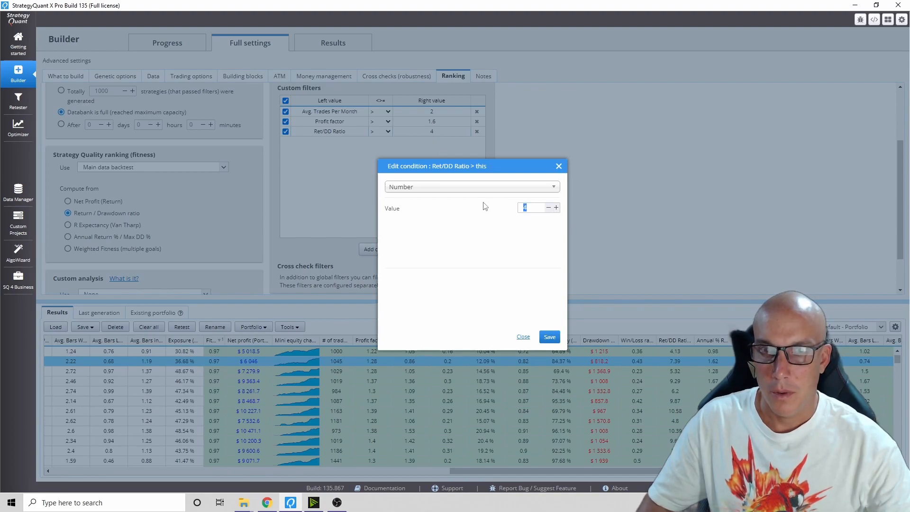
pyautogui.write('6')
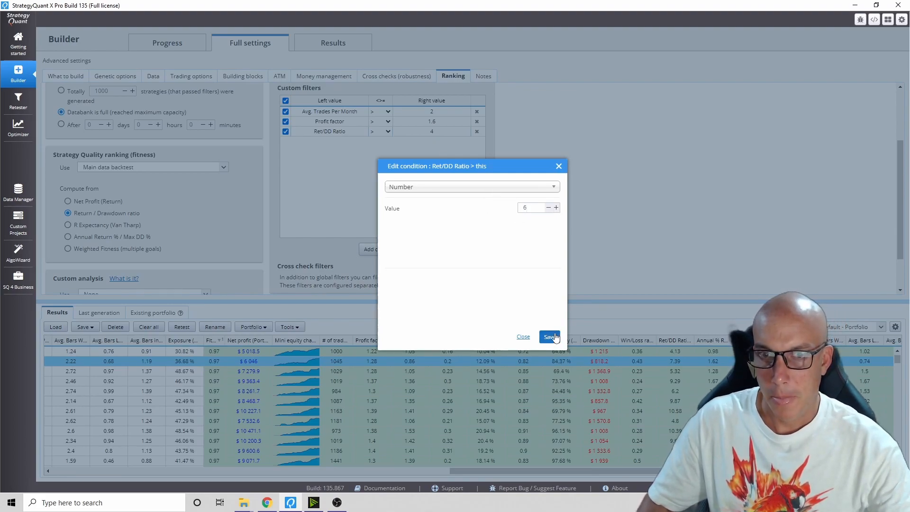
pyautogui.click(549, 336)
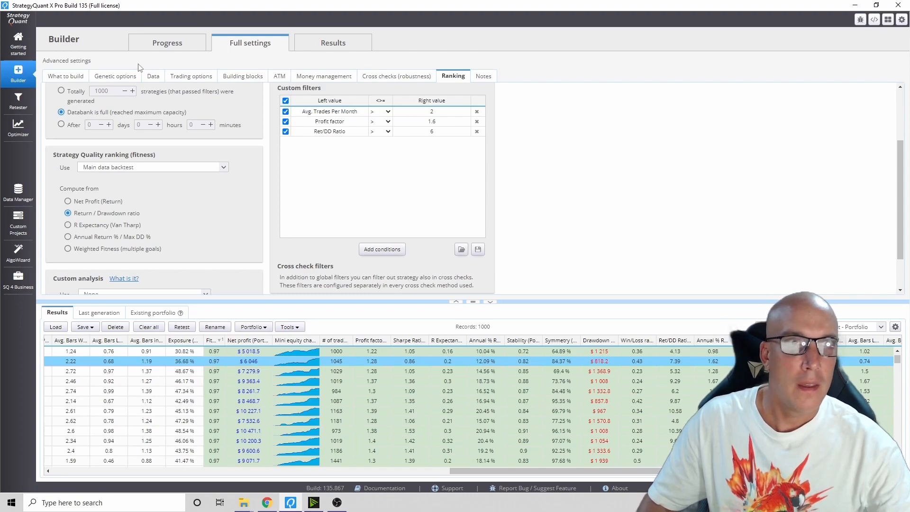
pyautogui.click(166, 42)
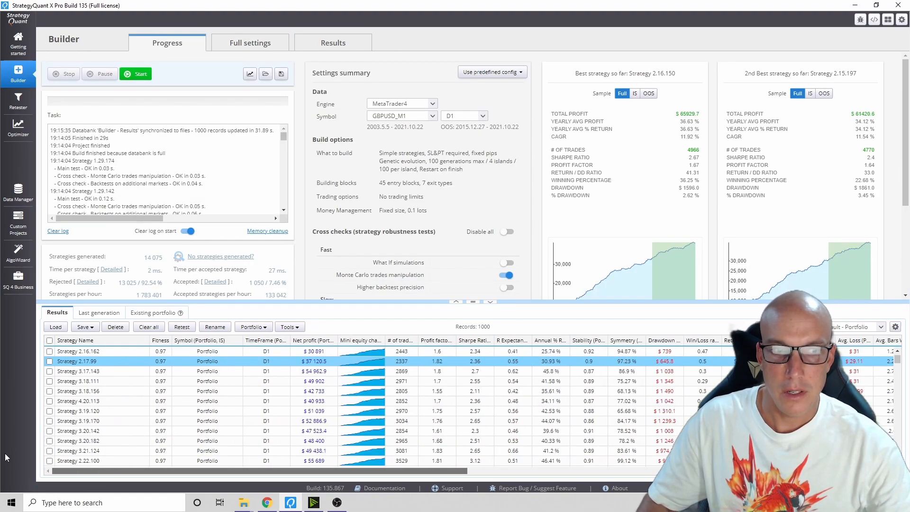
# - Delete all 1,000 old strategies, clear the task log, and start a new build
pyautogui.click(50, 341)
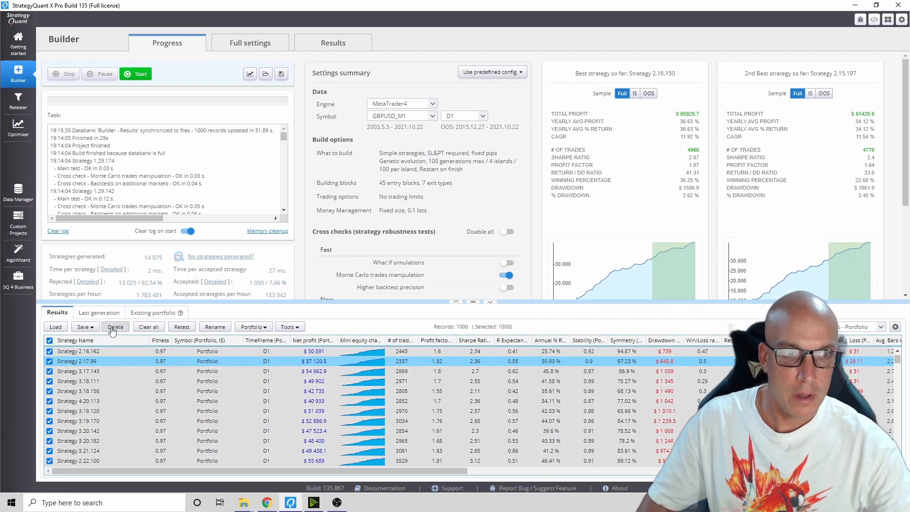
pyautogui.click(114, 326)
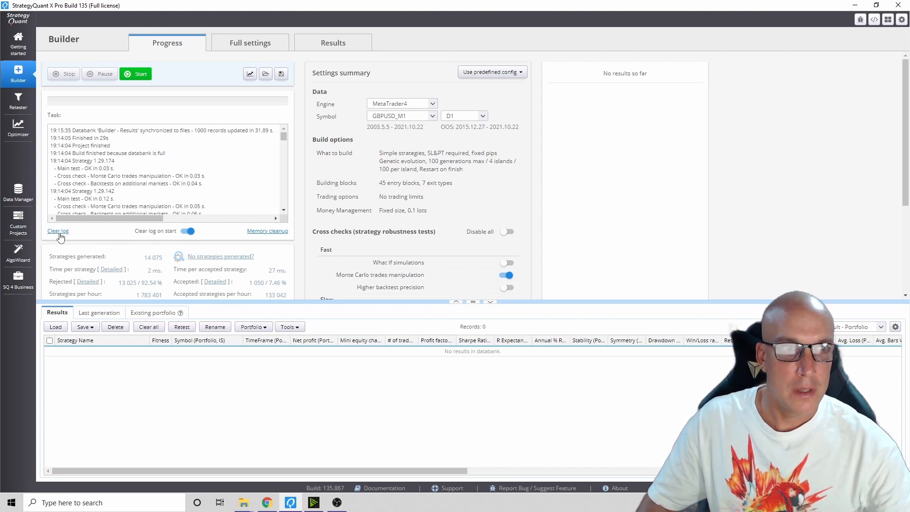
pyautogui.click(58, 230)
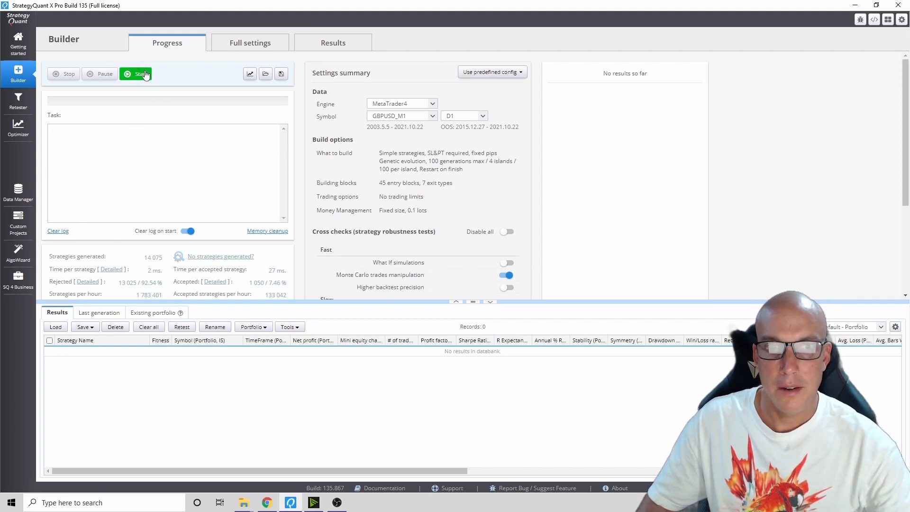
pyautogui.click(139, 74)
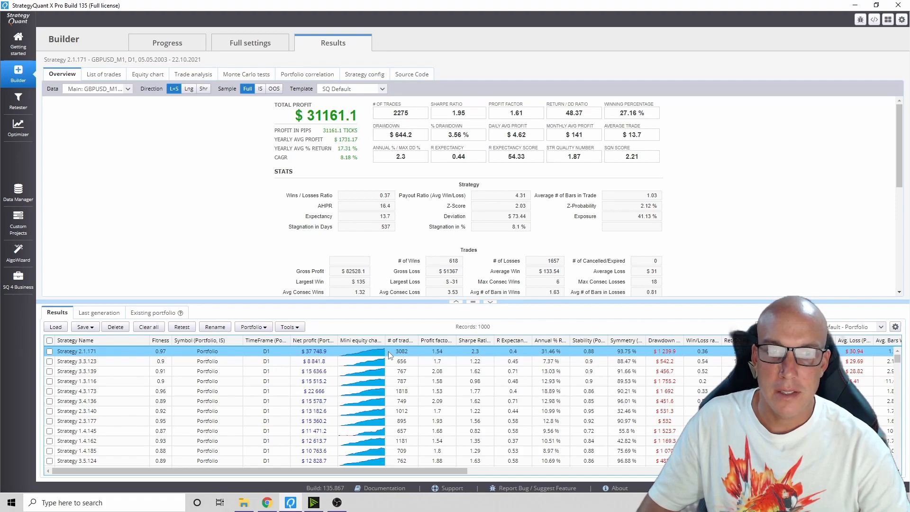
pyautogui.moveTo(382, 351)
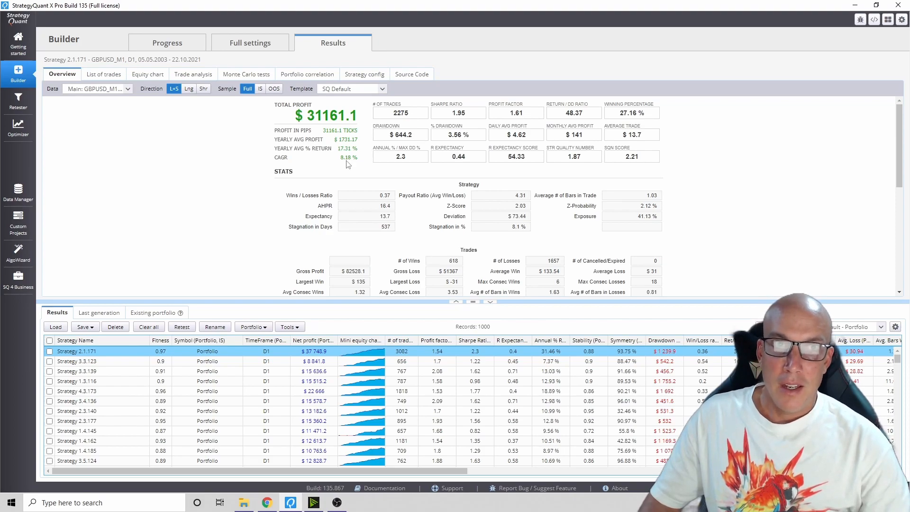
# - Open the new build's results, led by Strategy 2.1.171 with $31,161.1 profit
pyautogui.click(250, 42)
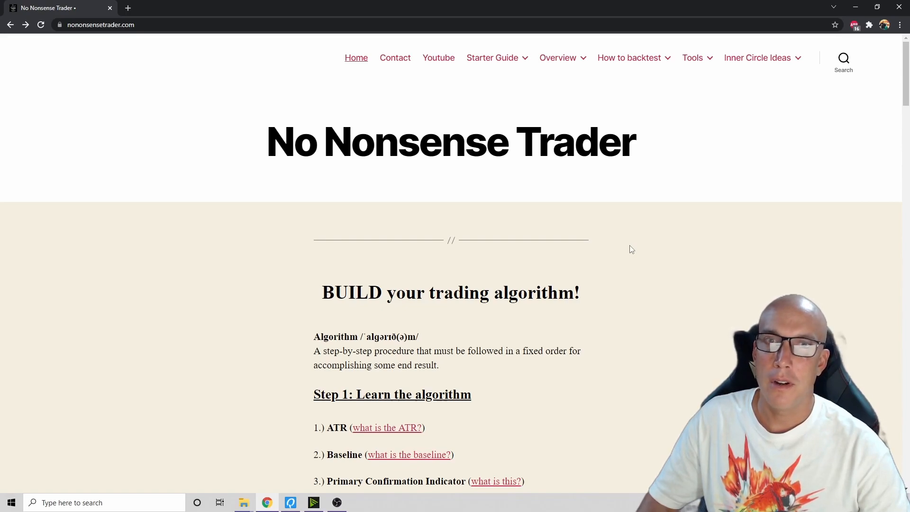
# - Scroll the No Nonsense Trader page to the StrategyQuant section and follow the strategyquant.com link
pyautogui.scroll(-3)
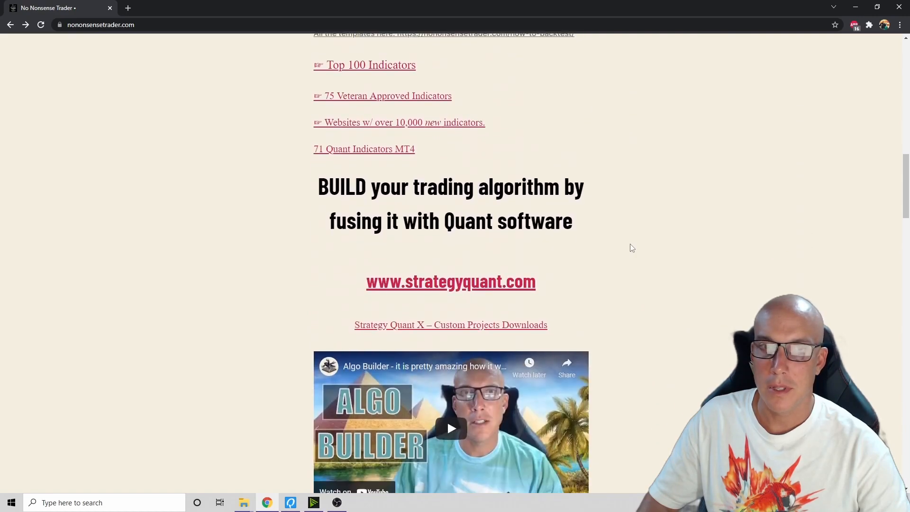
pyautogui.click(450, 281)
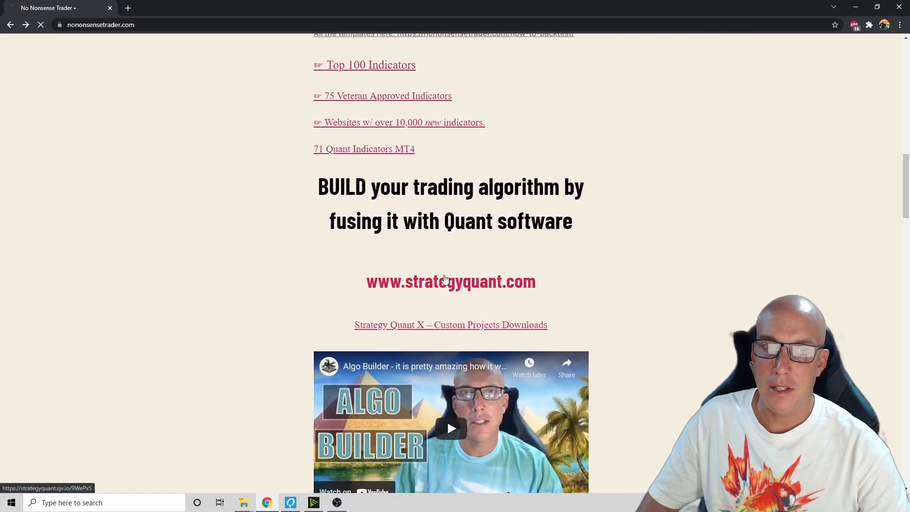
pyautogui.click(450, 282)
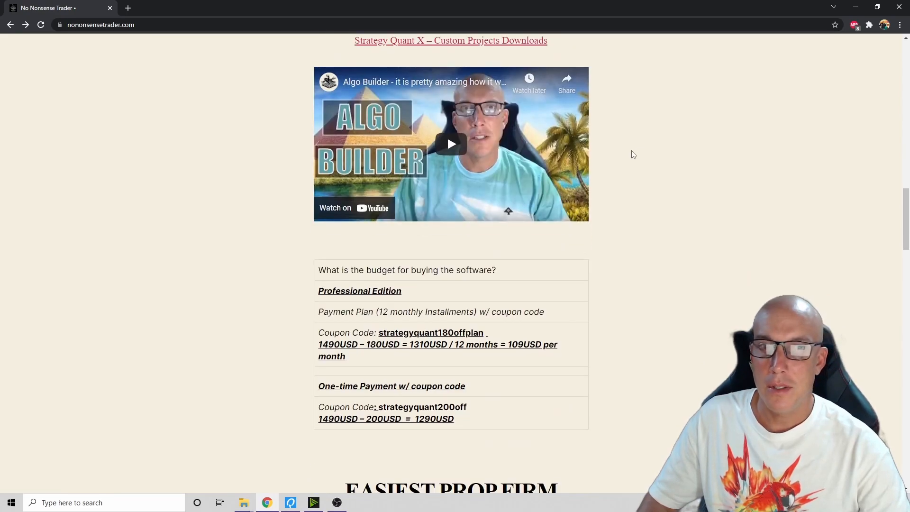
pyautogui.moveTo(458, 402)
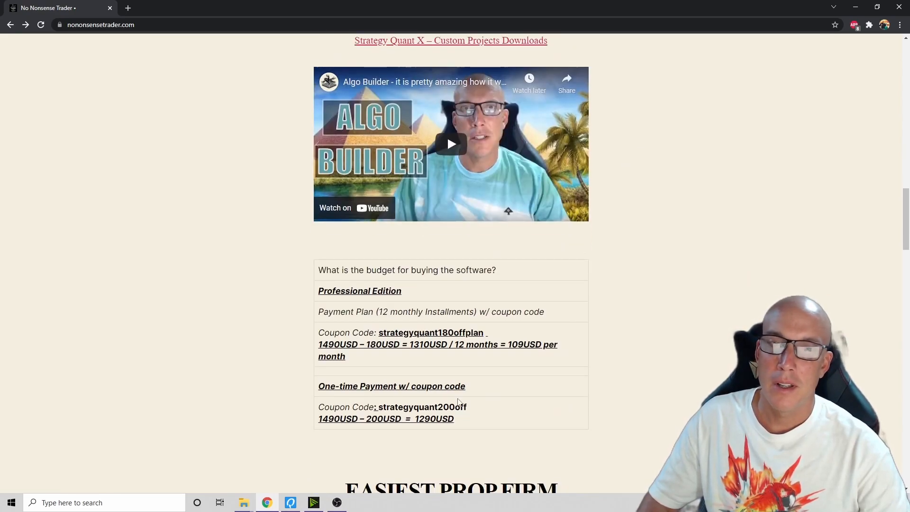